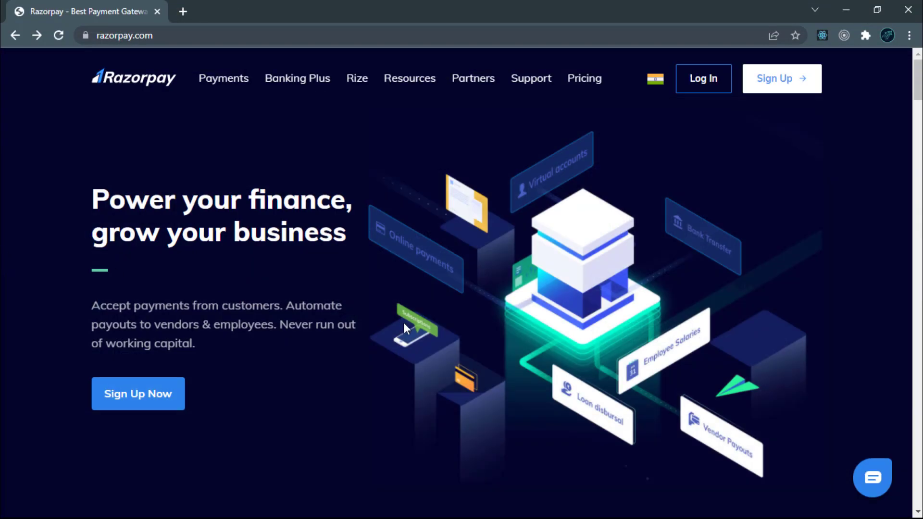
# Start a Razorpay sign-up using a Google account.
pyautogui.click(780, 79)
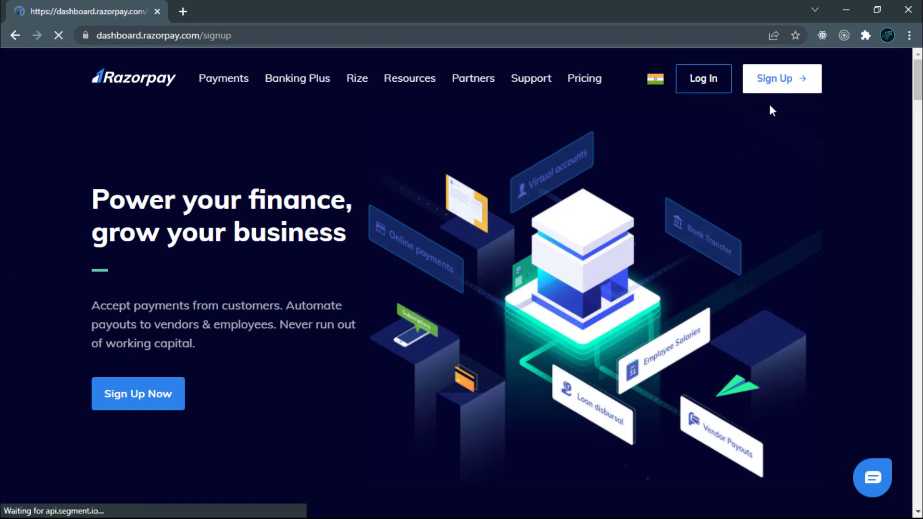
pyautogui.click(780, 79)
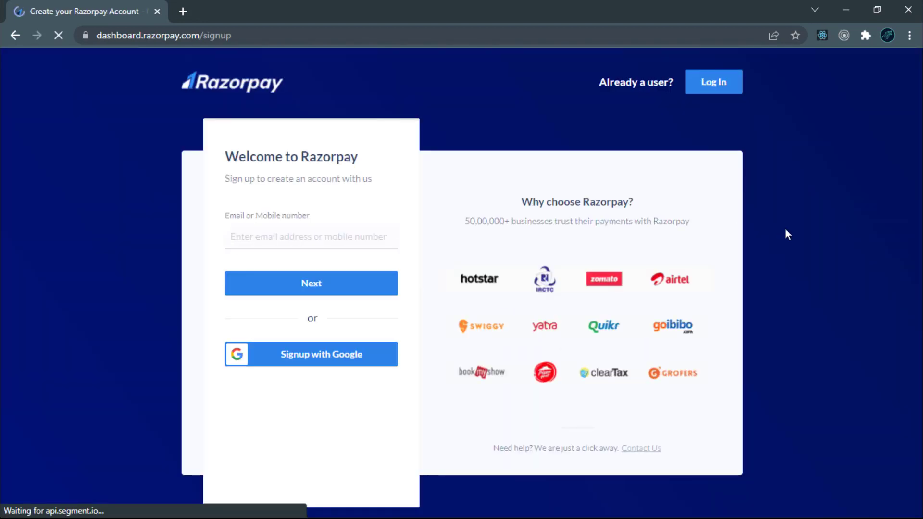
pyautogui.click(311, 354)
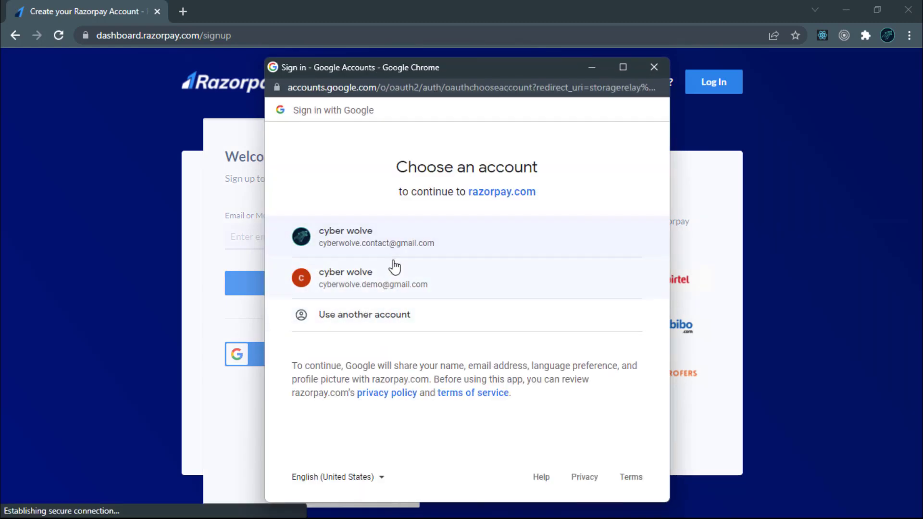
pyautogui.click(372, 278)
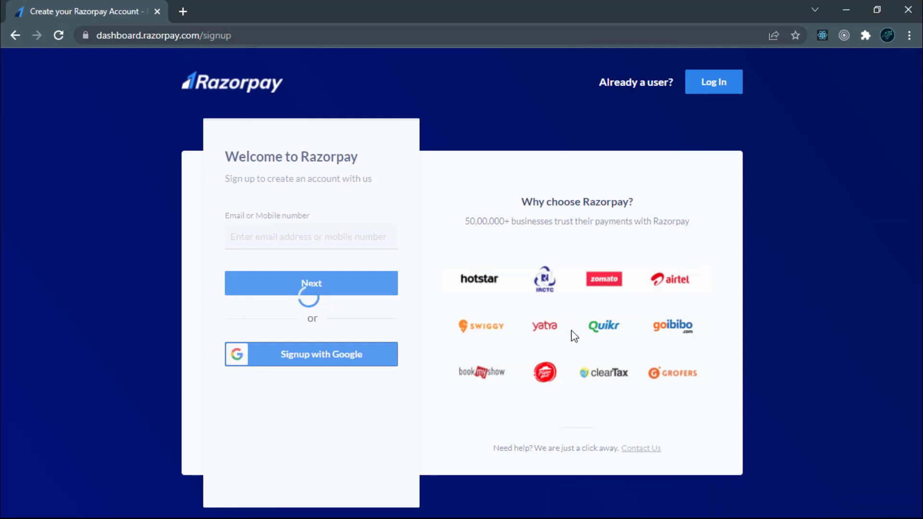
# Enter contact name 'cyberwolve' and number 12345678, then submit.
pyautogui.click(311, 283)
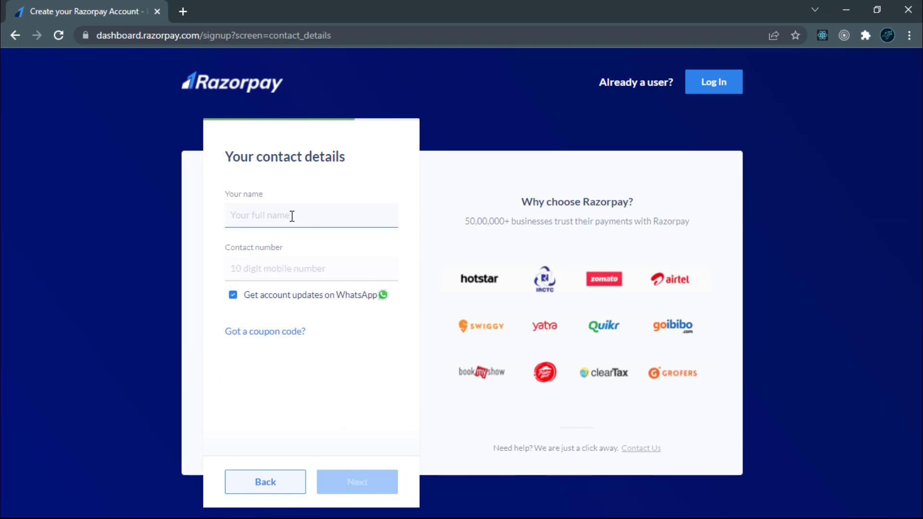
pyautogui.write('cyberwolve')
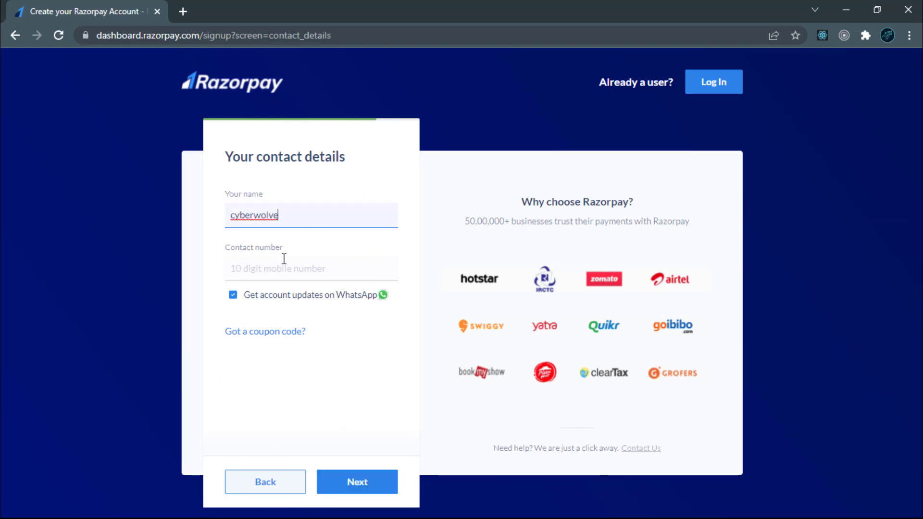
pyautogui.write('1234567891')
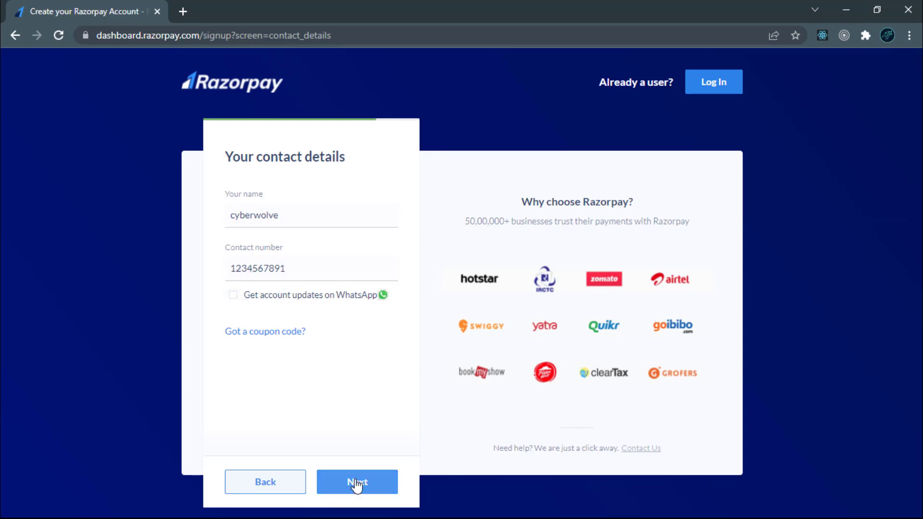
pyautogui.click(357, 481)
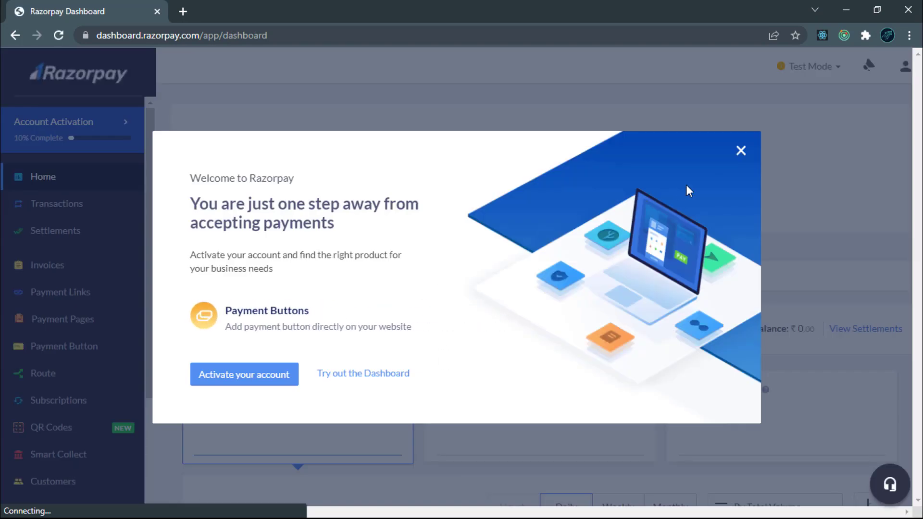
# Dismiss the welcome popup, keep Test Mode, and open Settings > API Keys.
pyautogui.click(740, 151)
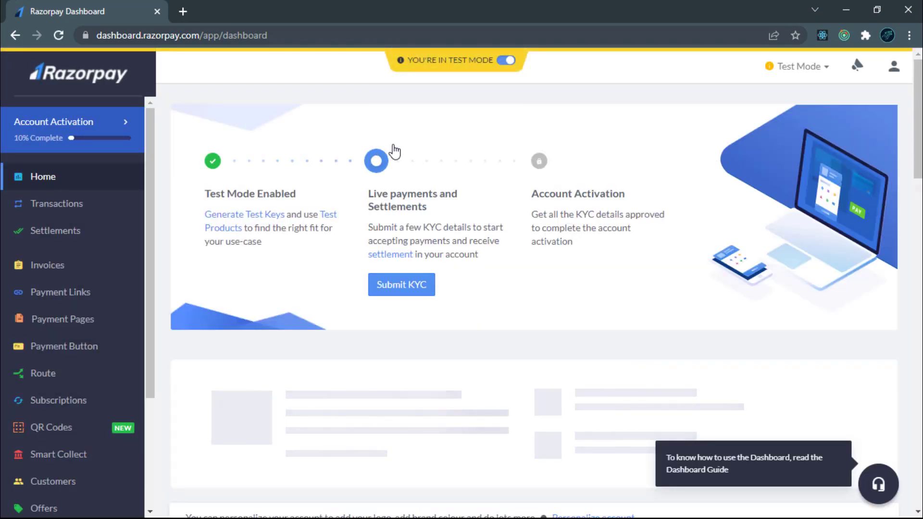
pyautogui.click(795, 66)
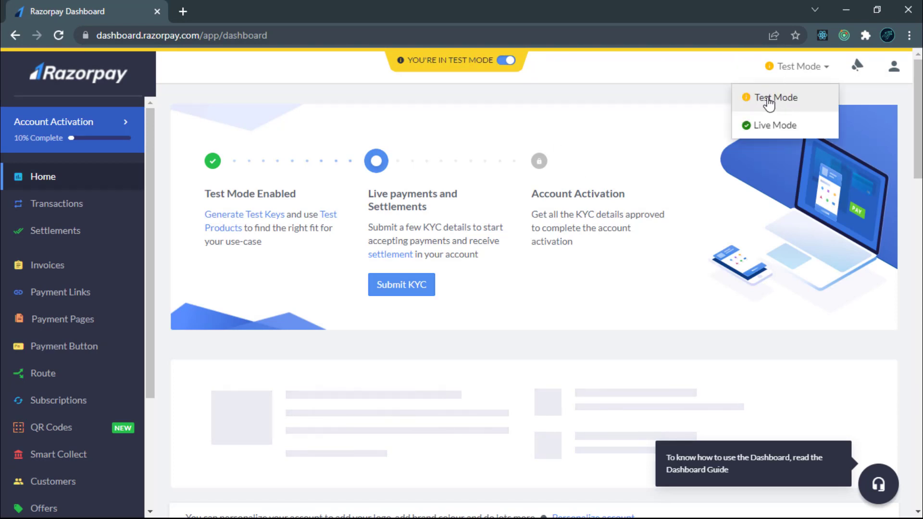
pyautogui.click(469, 171)
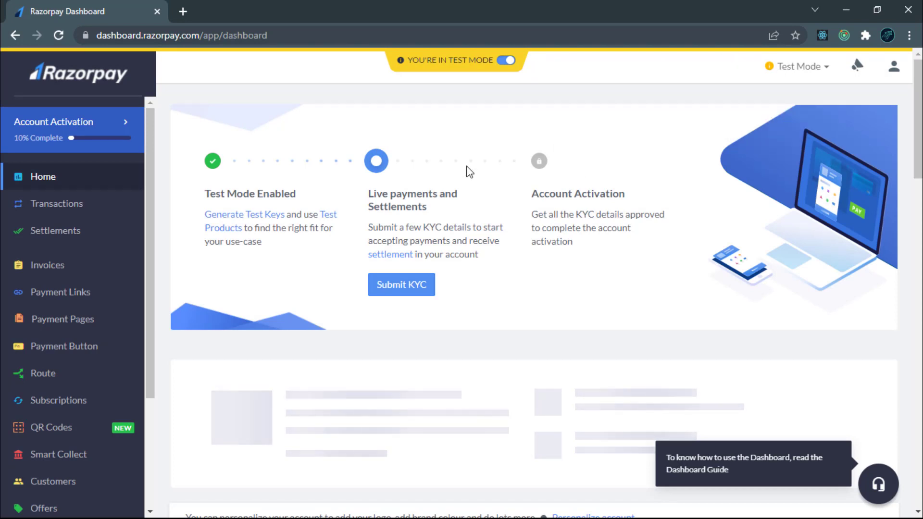
pyautogui.click(47, 467)
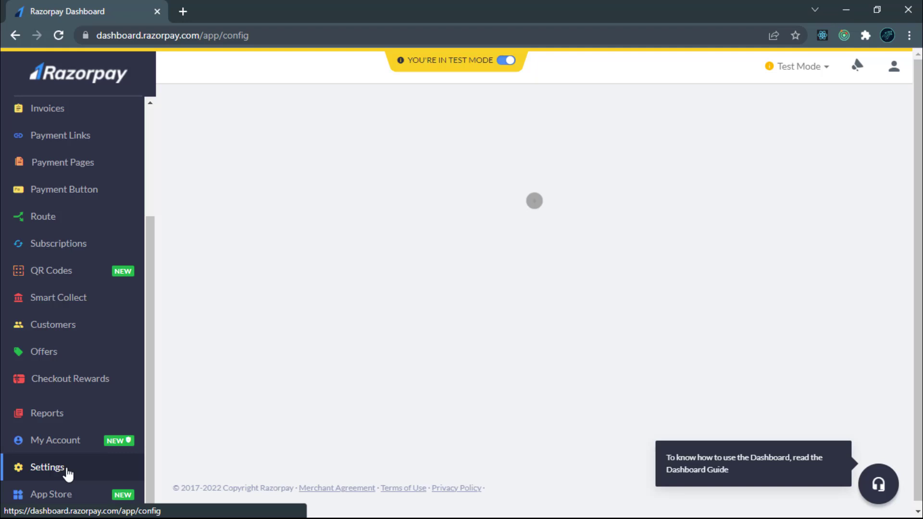
pyautogui.click(47, 466)
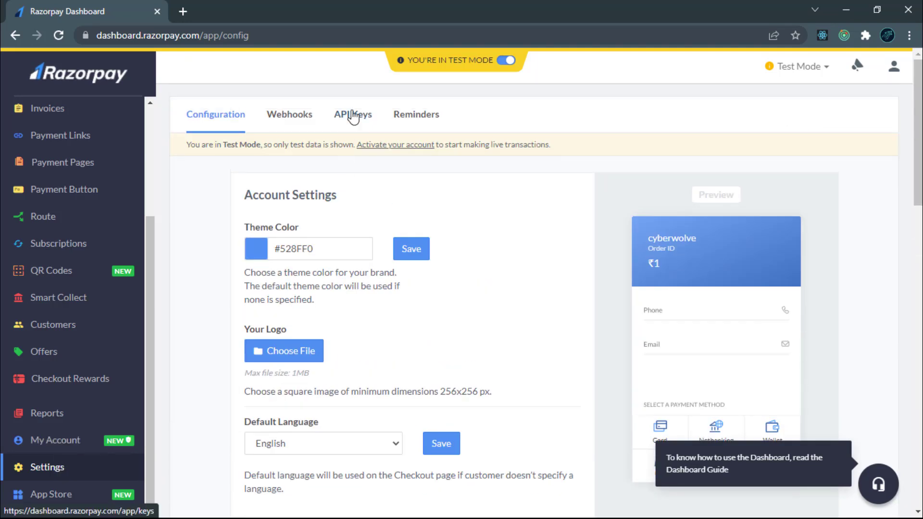
pyautogui.click(352, 115)
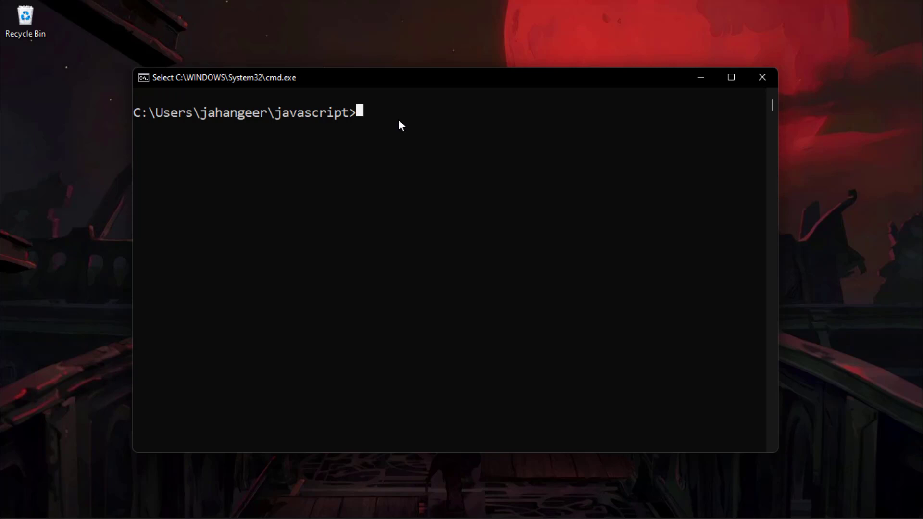
# Make razor_pay/server, run npm init --yes, and install express, dotenv, razorpay, cors.
pyautogui.write('mkdir')
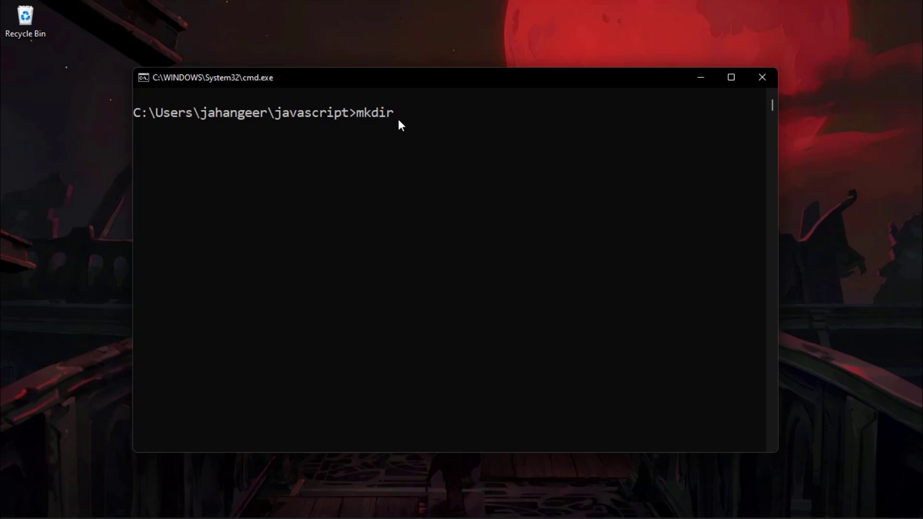
pyautogui.write('razor_pay')
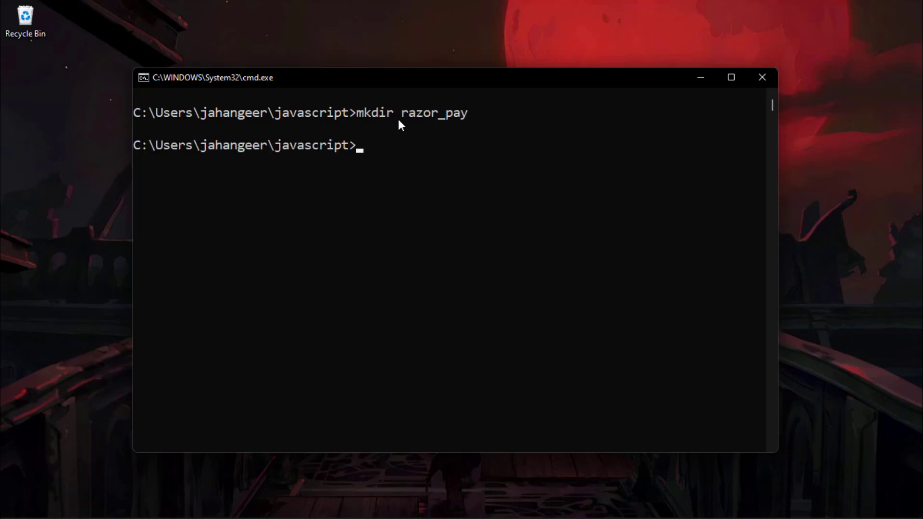
pyautogui.write('cd razor_pay')
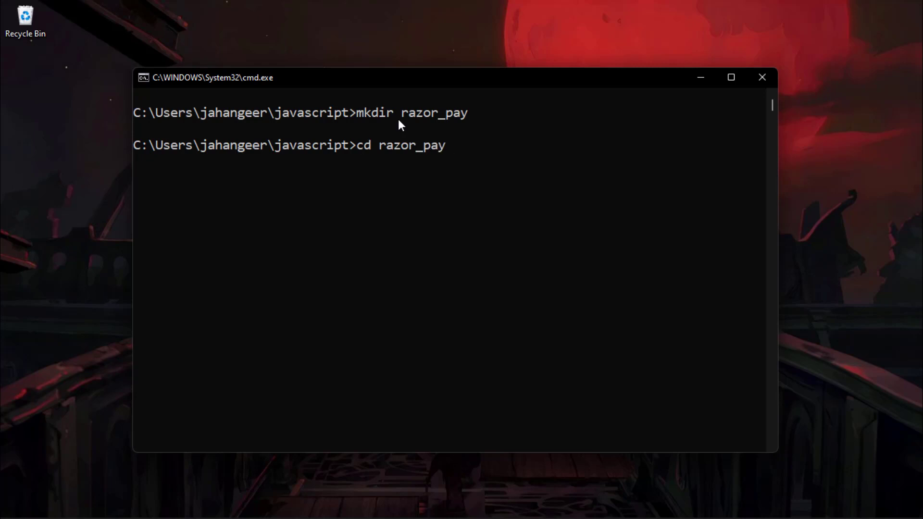
pyautogui.write('mkdir serv')
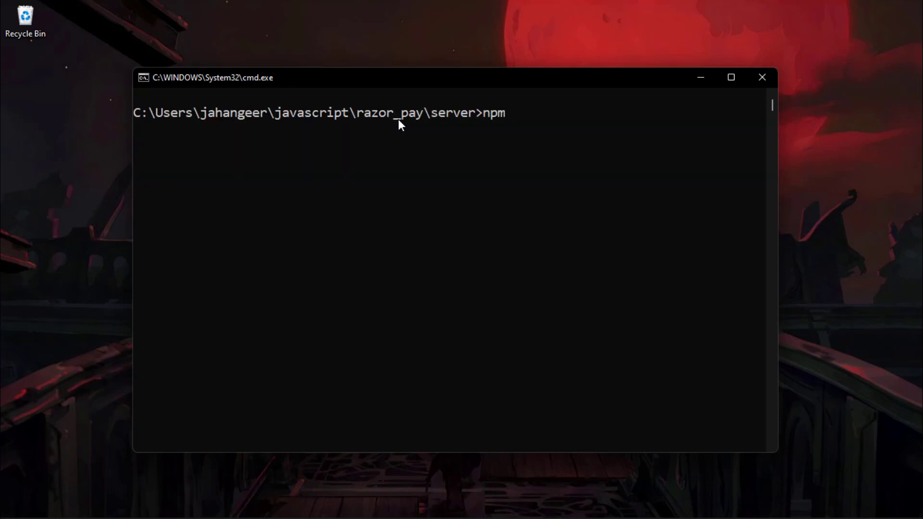
pyautogui.write('init --yes')
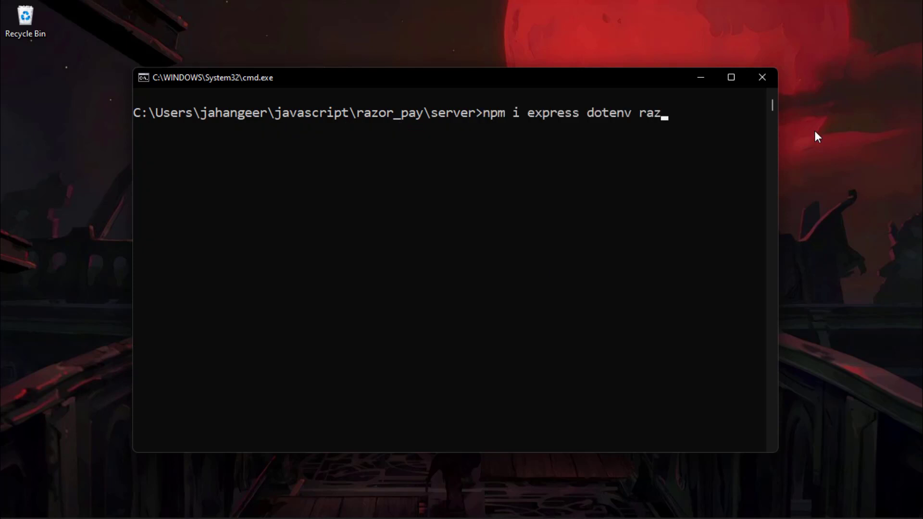
pyautogui.write('orpay cors')
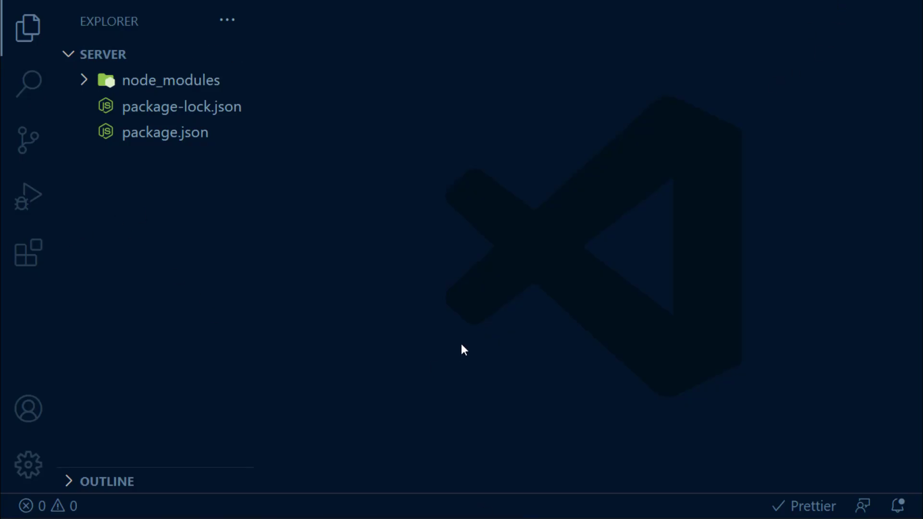
# Create index.js requiring express with dotenv, JSON and CORS middleware, listening on 8080.
pyautogui.click(153, 53)
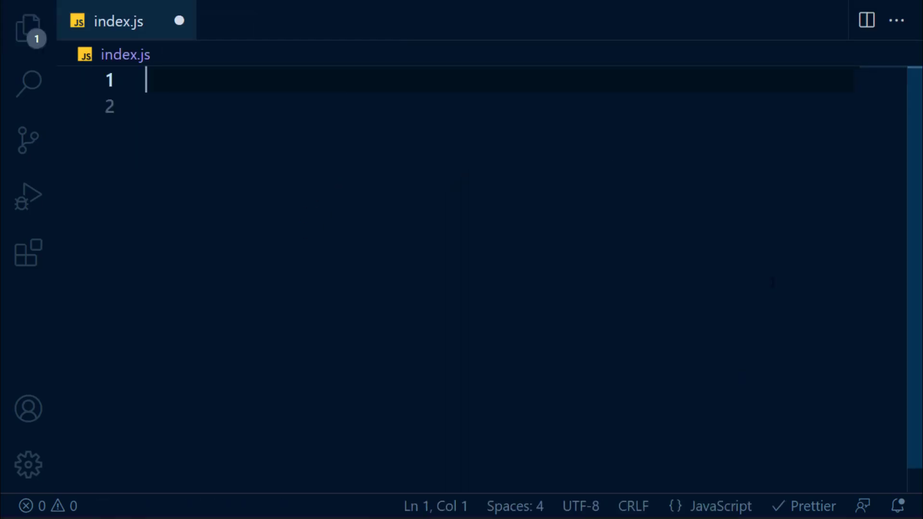
pyautogui.write('const express = require("express");')
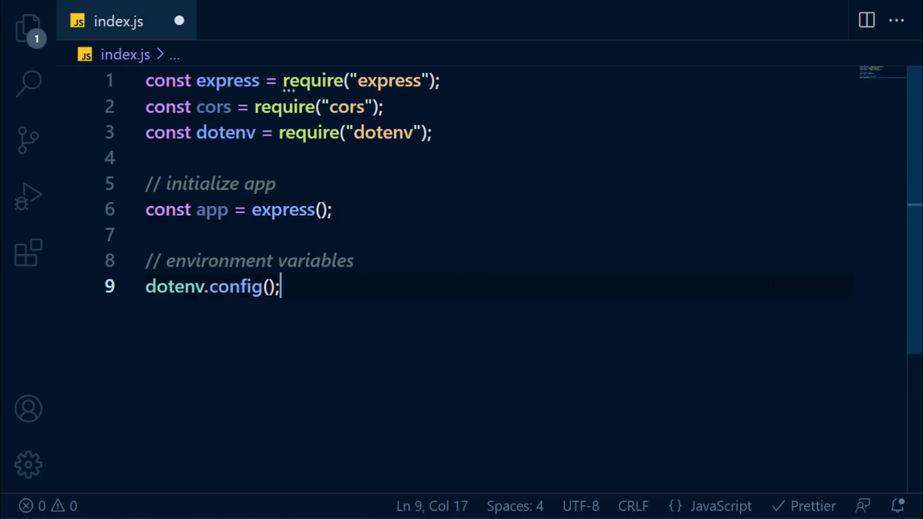
pyautogui.press('Enter')
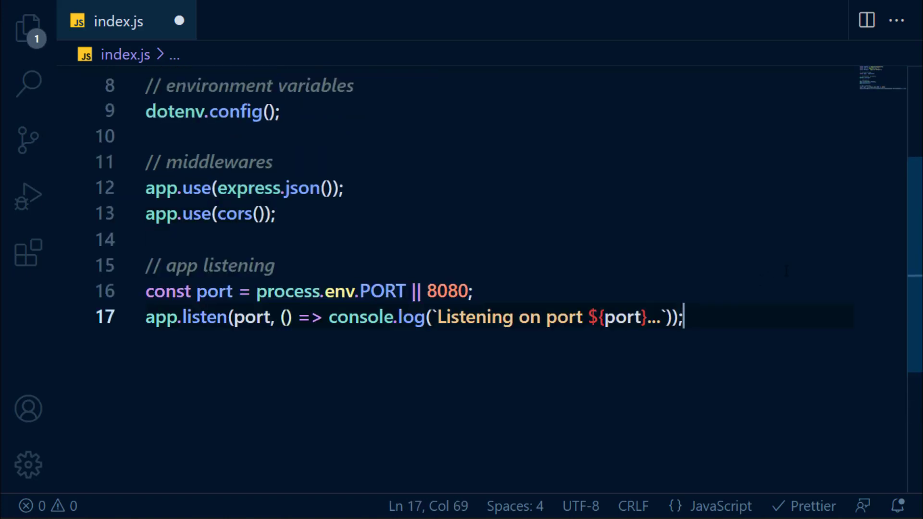
pyautogui.press('Enter')
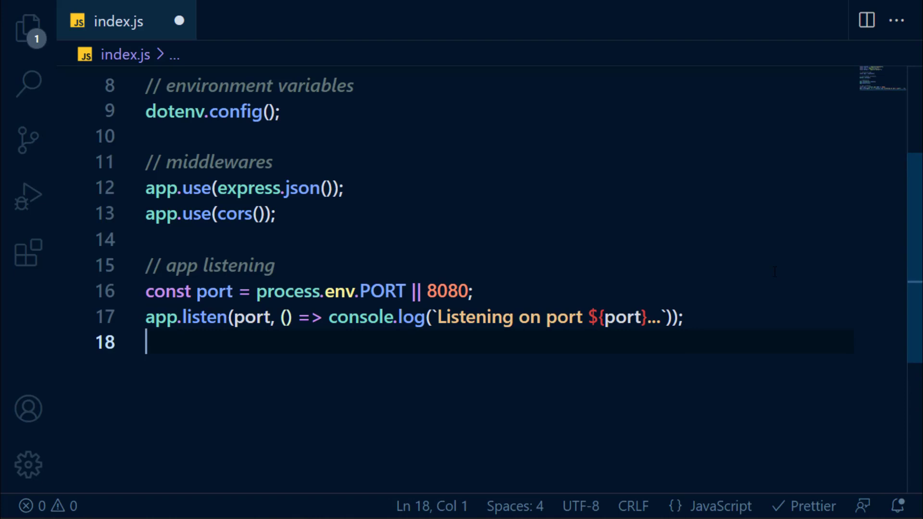
pyautogui.click(27, 28)
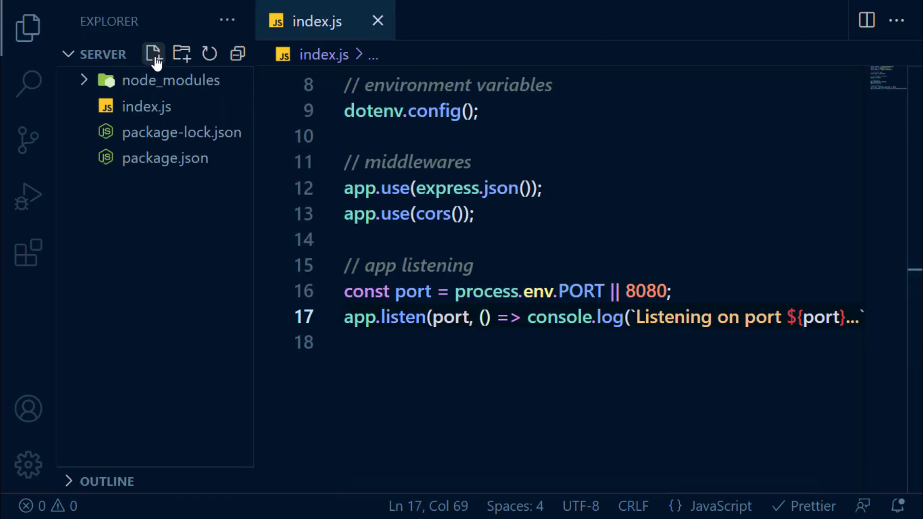
# Create .env with KEY_ID and KEY_SECRET, and an empty routes/payment.js file.
pyautogui.click(153, 54)
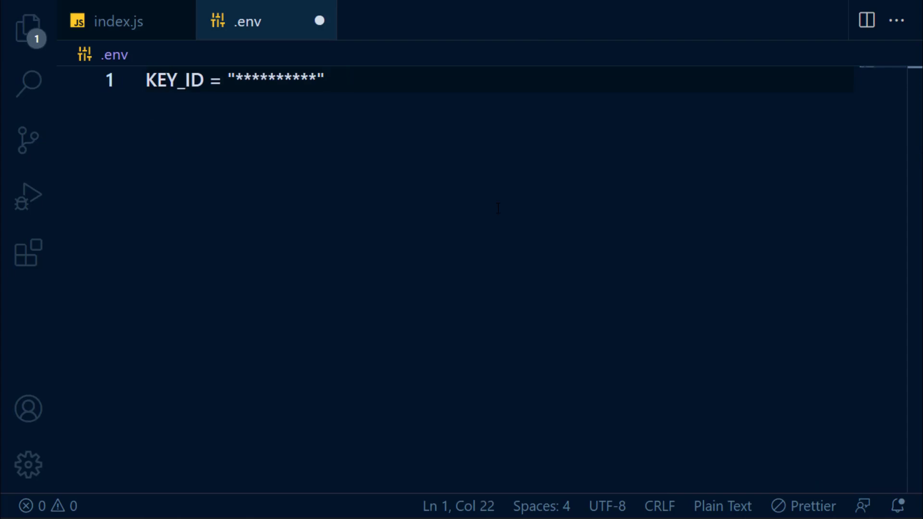
pyautogui.write('KEY_SECRET = "***********"')
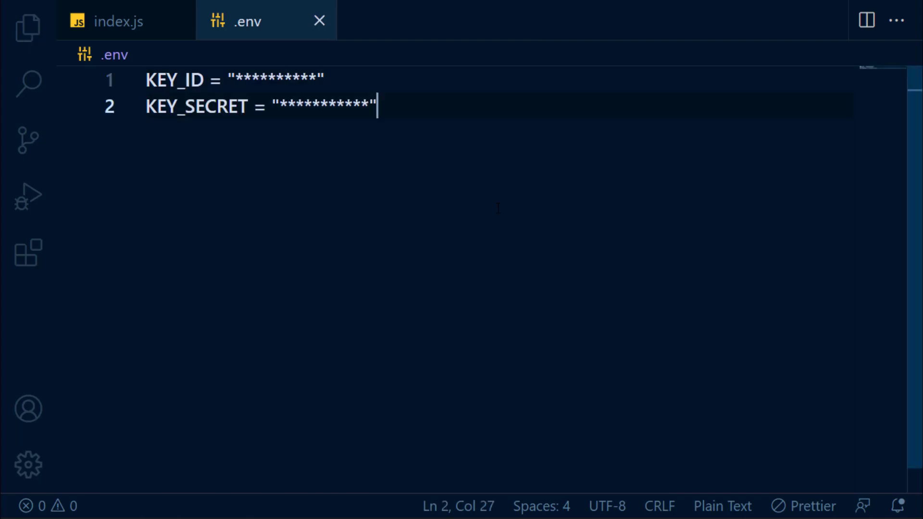
pyautogui.click(181, 53)
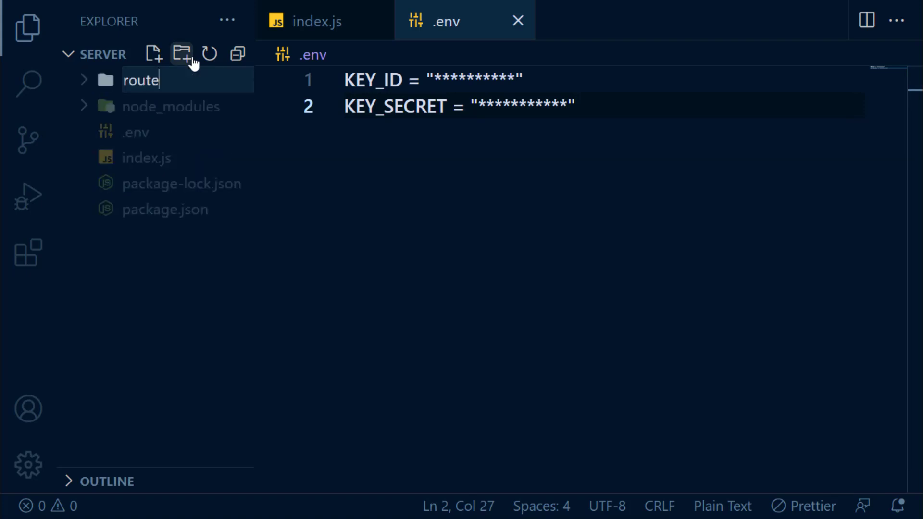
pyautogui.click(153, 53)
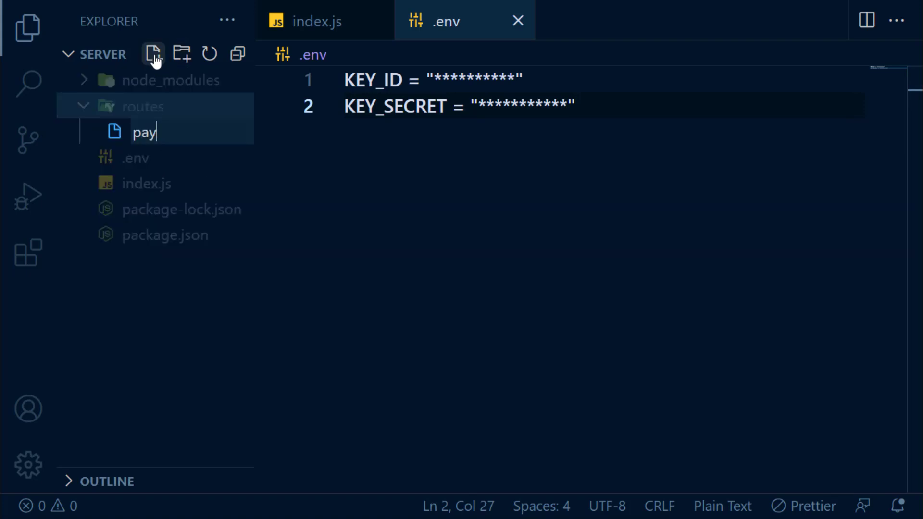
pyautogui.press('Enter')
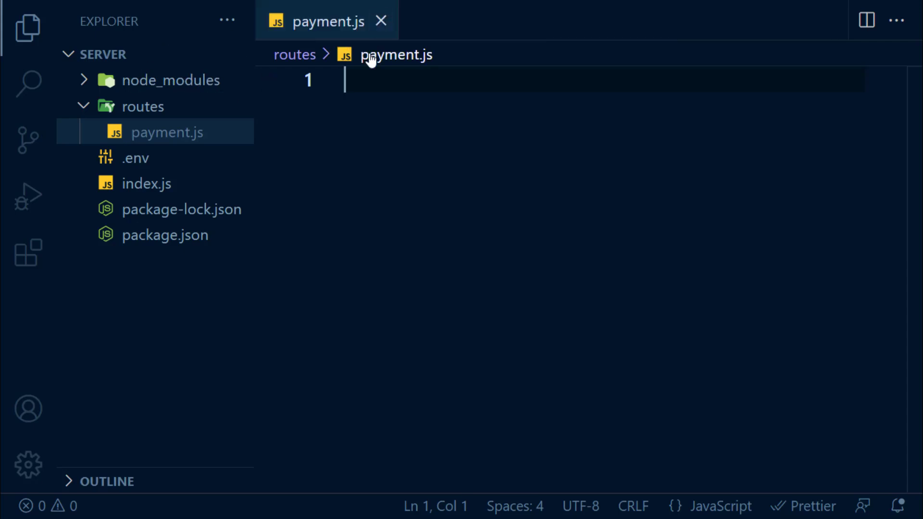
# Import the express Router and Razorpay in payment.js and export the router.
pyautogui.write('const router = require("express").Router();')
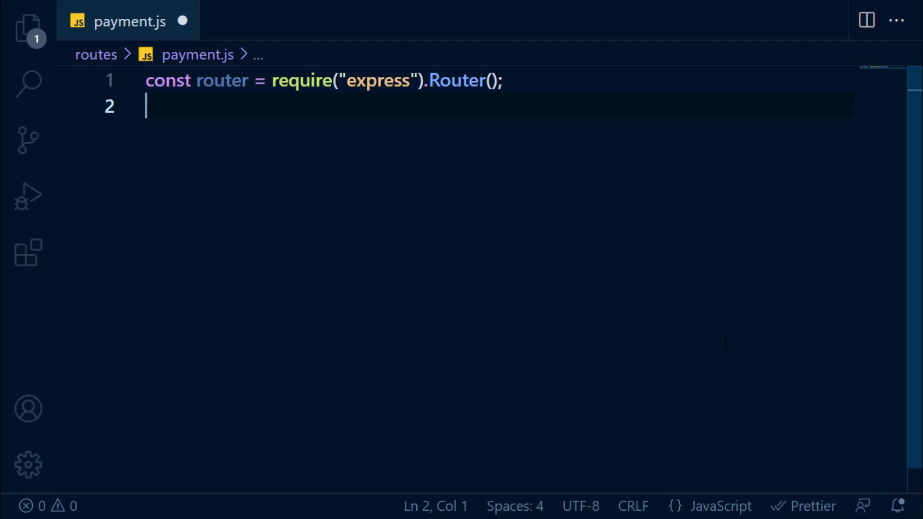
pyautogui.write('const Razorpay = require("razorpay");')
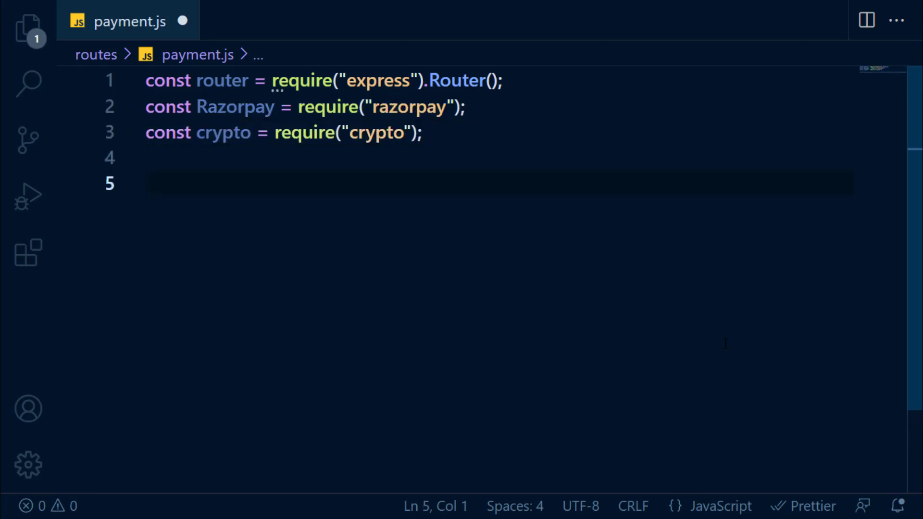
pyautogui.write('// create orders')
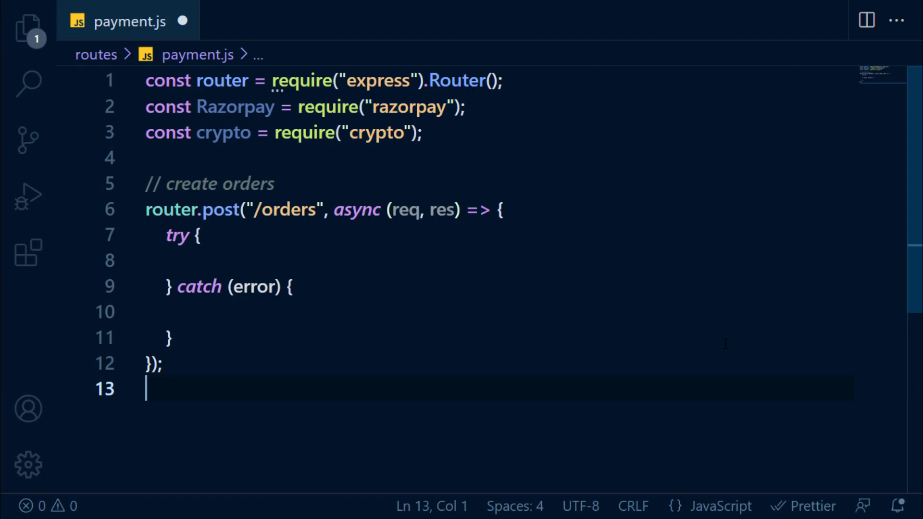
pyautogui.write('module.exports = router;')
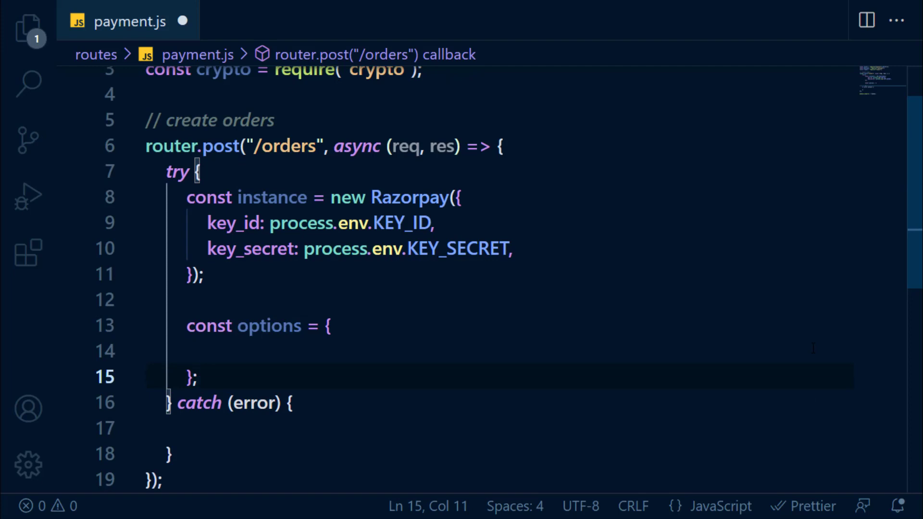
# Write the /orders handler: amount ×100, INR currency, random hex receipt, 200/500 responses.
pyautogui.write('amount: req.body.amount * 100,')
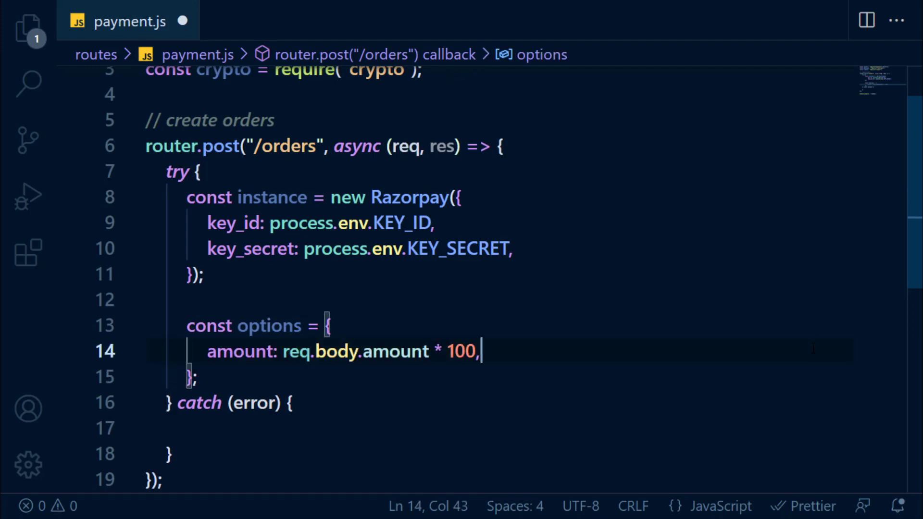
pyautogui.write('currency: "INR",')
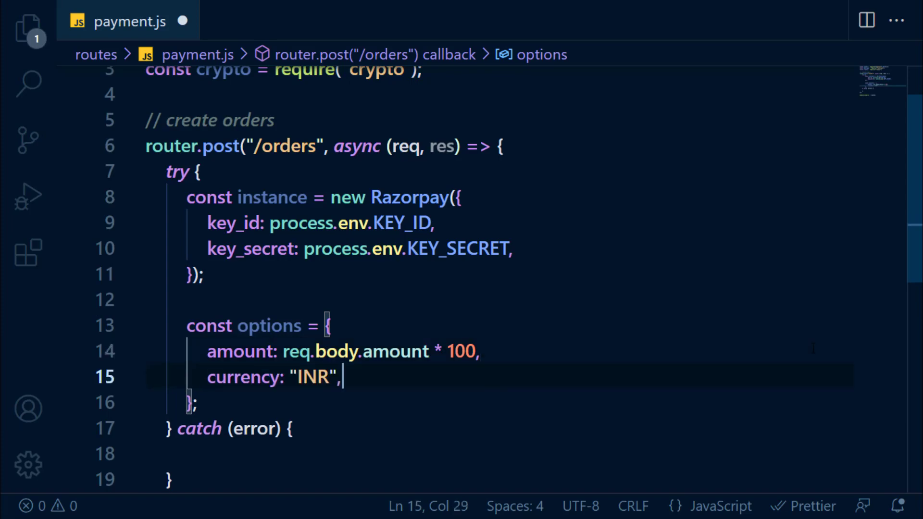
pyautogui.write('receipt: crypto.randomBytes(10).toString("hex"),')
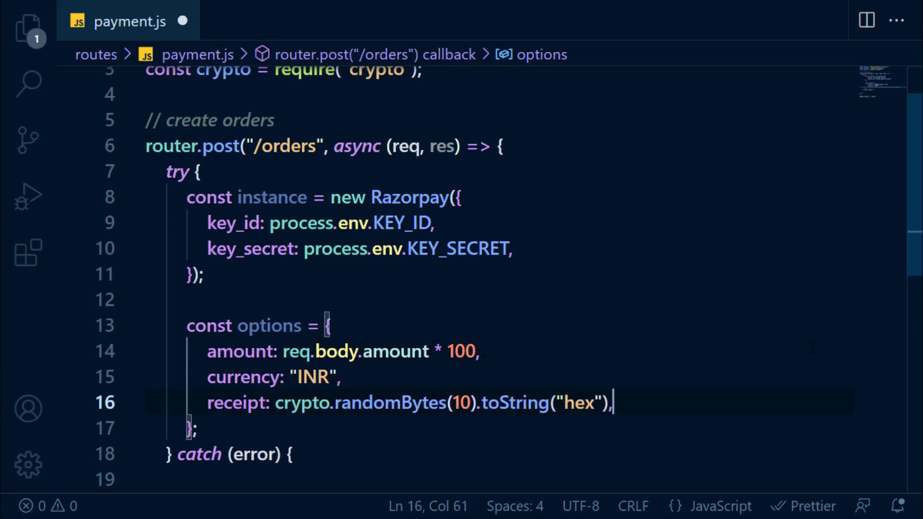
pyautogui.scroll(-3)
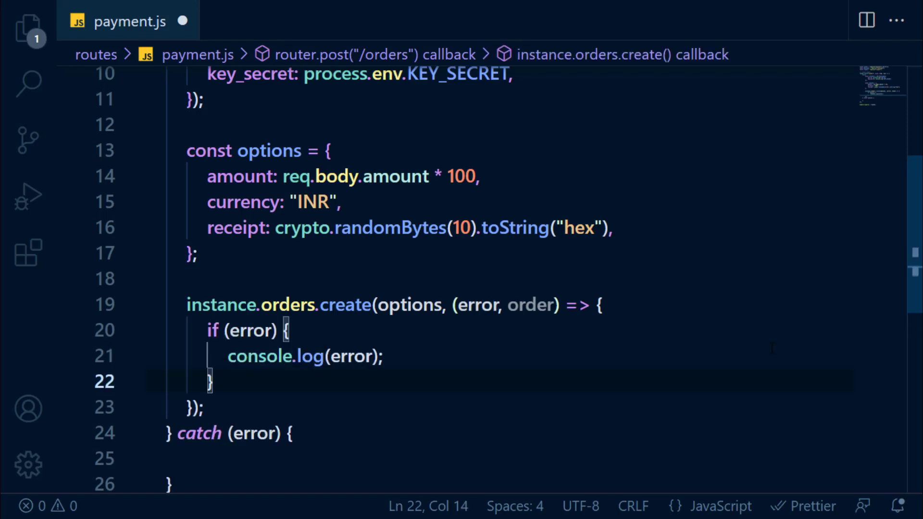
pyautogui.write('return res.status(500).json({ message: "Something Went Wrong!" });')
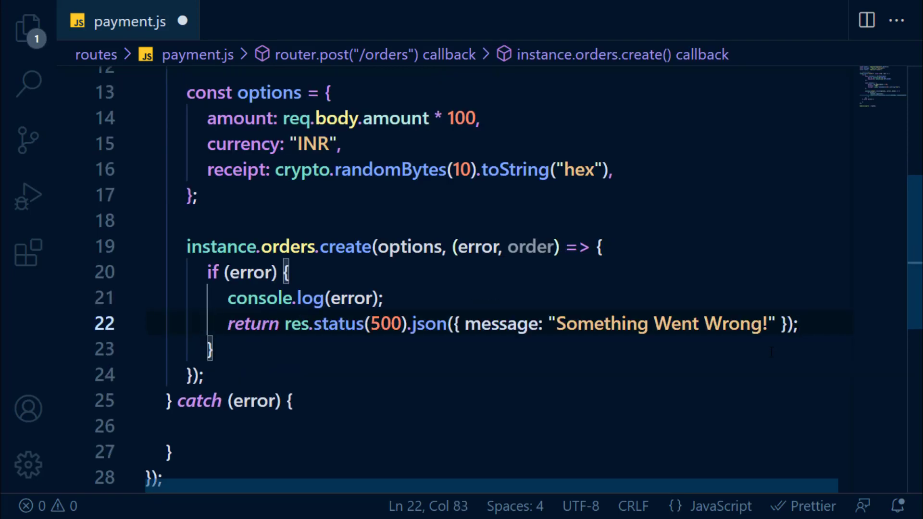
pyautogui.write('res.status(200).json({ data: order });')
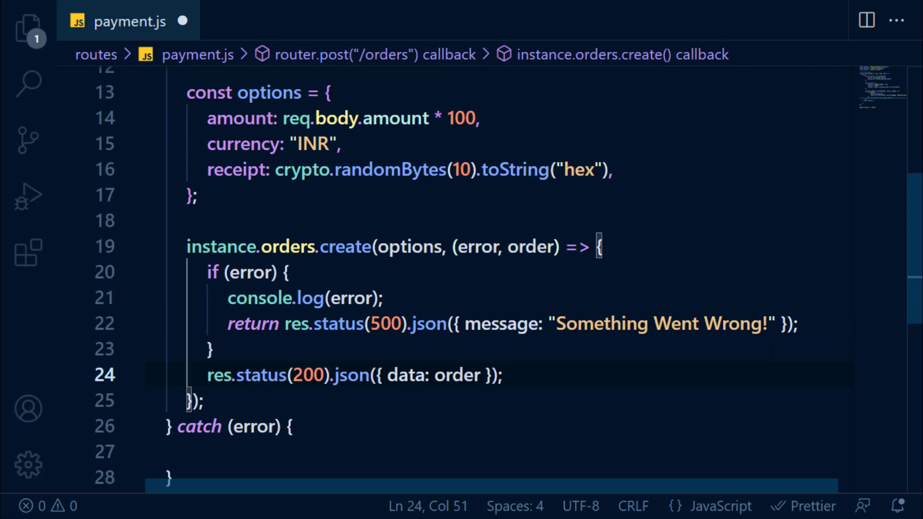
pyautogui.write('console.log(error);')
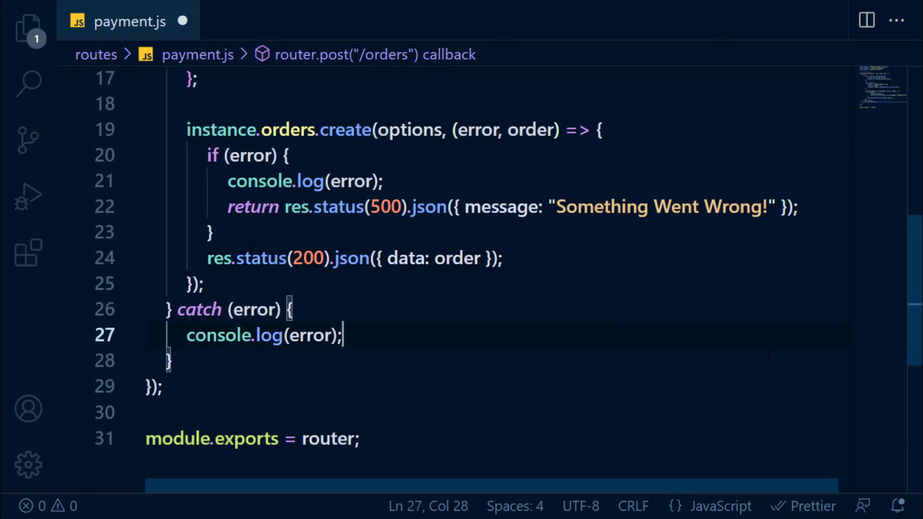
pyautogui.write('res.status(500).json({ message: "Internal Server Error!" });')
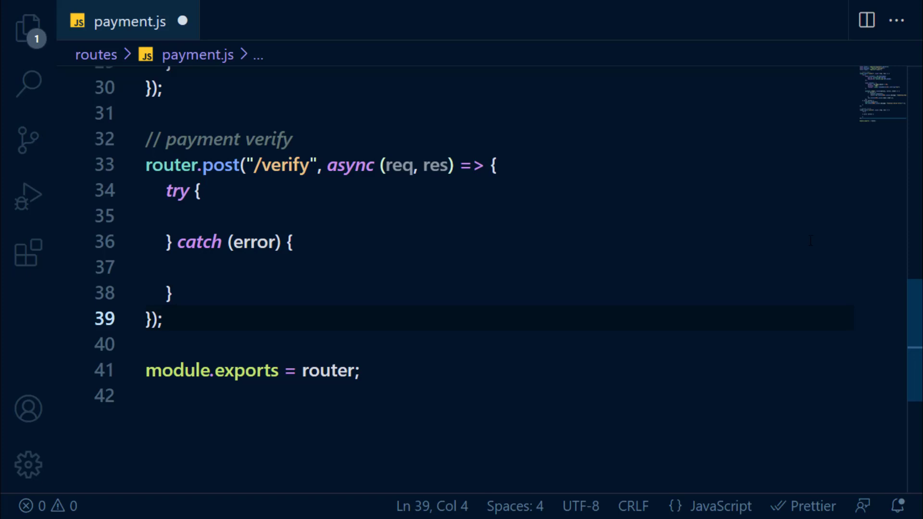
# Write /verify signing order_id|payment_id and returning 'Payment verified successfully' on match.
pyautogui.write('console.log(error);')
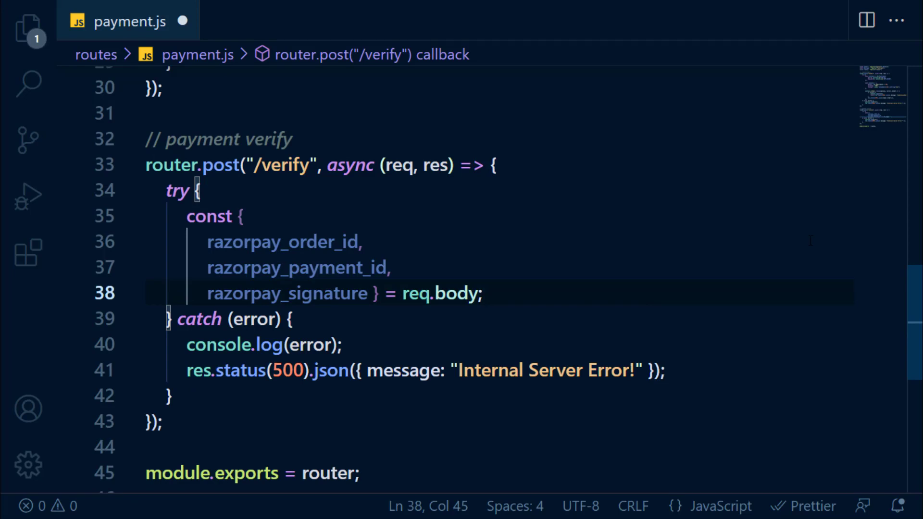
pyautogui.write('const sign = razorpay_order_id + "|" + razorpay_payment_id;')
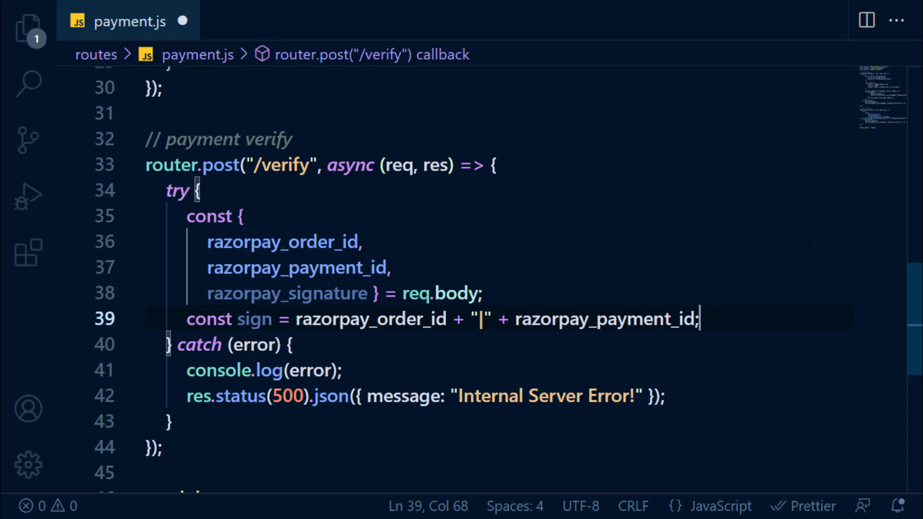
pyautogui.press('Enter')
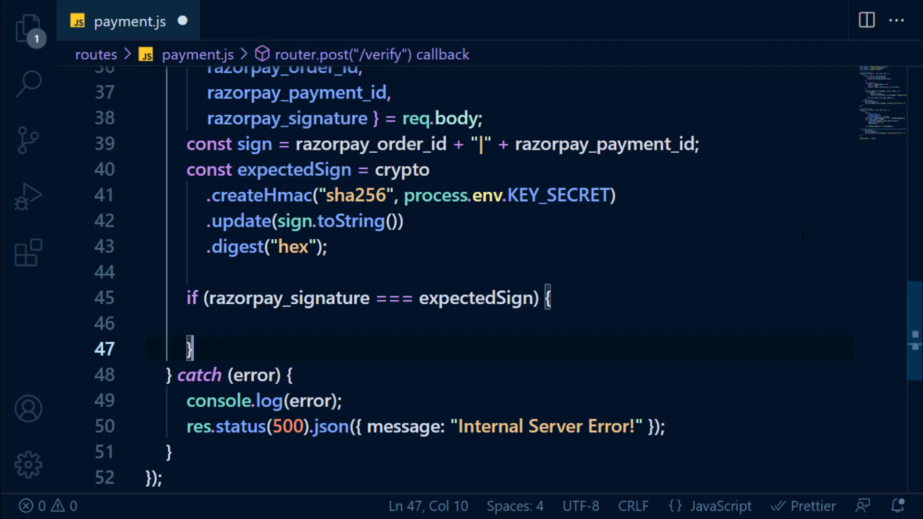
pyautogui.write('return res.status(200).json({ message: "Payment verified successfully" });')
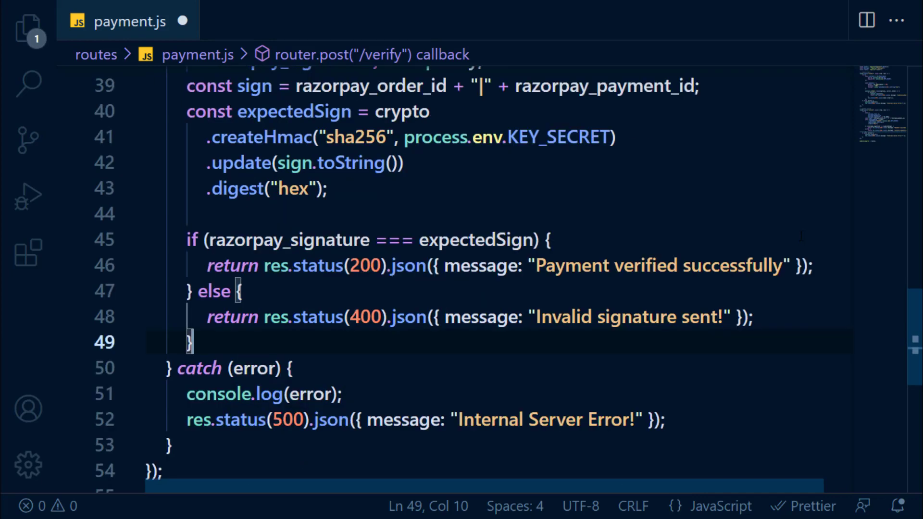
pyautogui.scroll(-3)
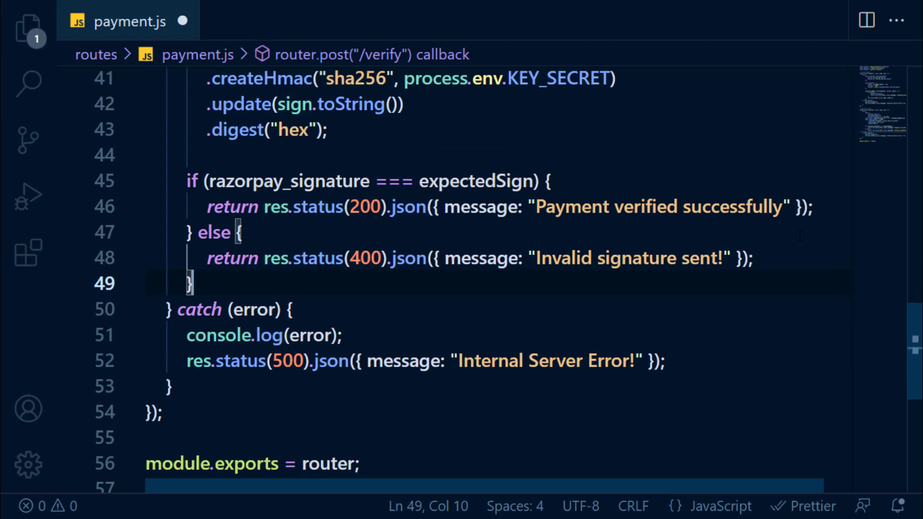
# Open the server's index.js and start a routes section.
pyautogui.press('ctrl+s')
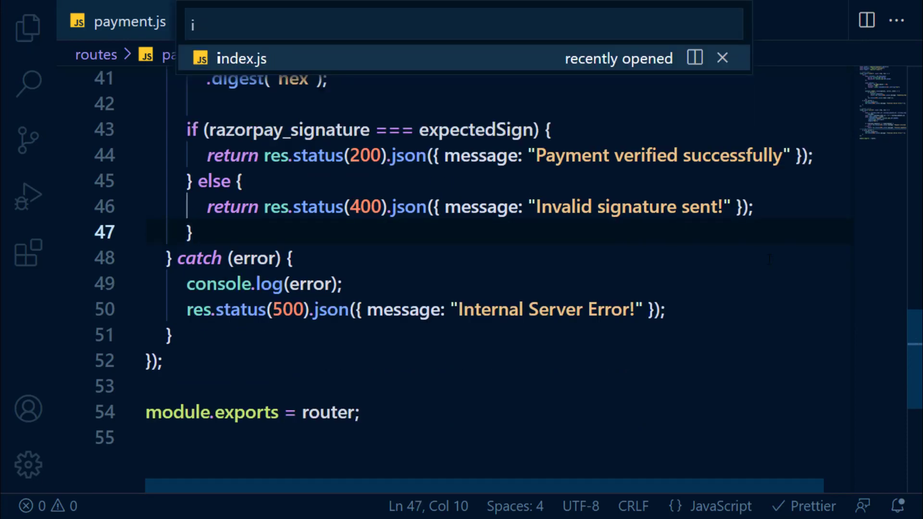
pyautogui.click(241, 58)
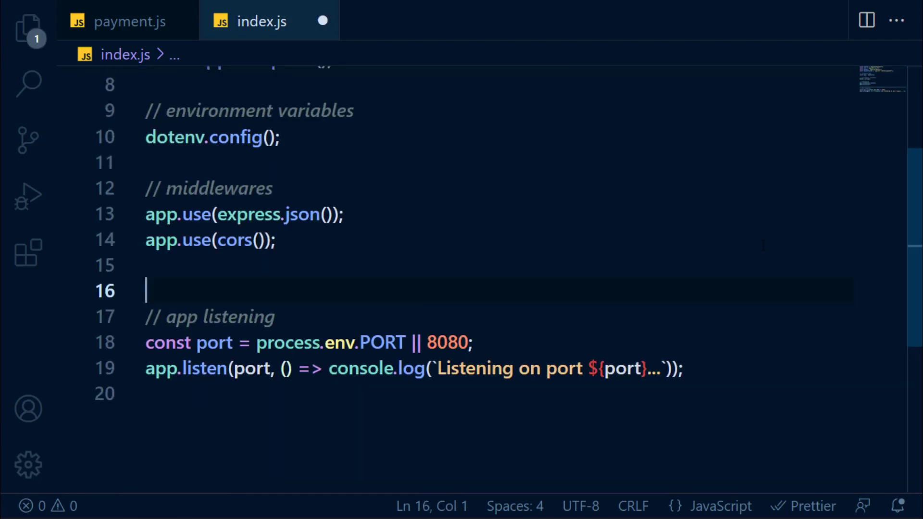
pyautogui.write('// routes')
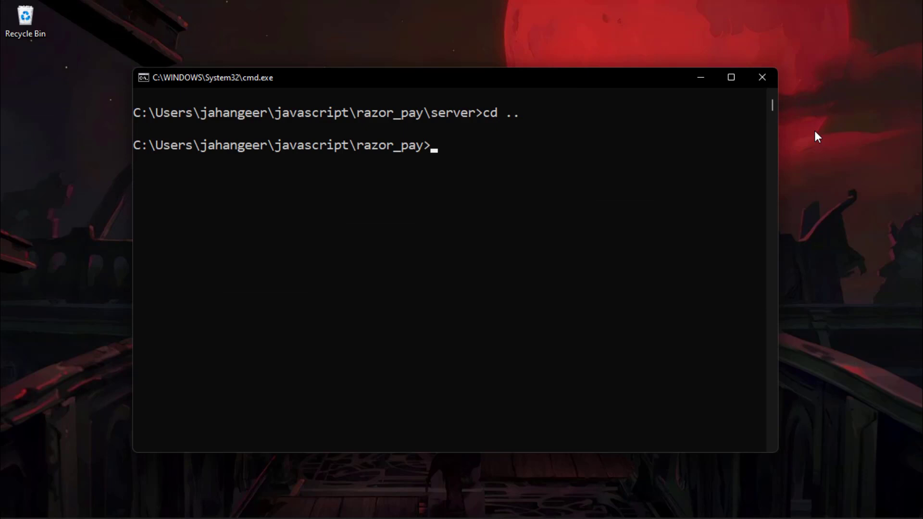
# Generate the client app with npx create-react-app client and move into client.
pyautogui.write('npx create-')
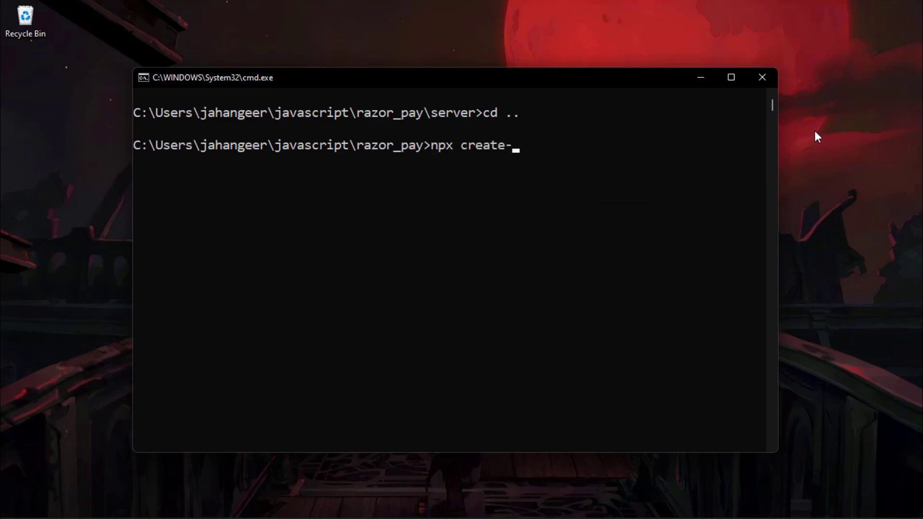
pyautogui.write('react-app client')
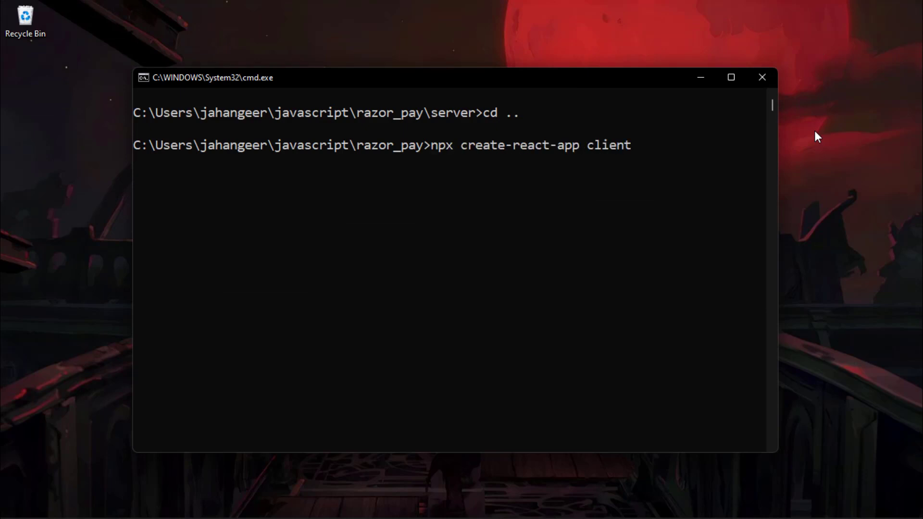
pyautogui.press('enter')
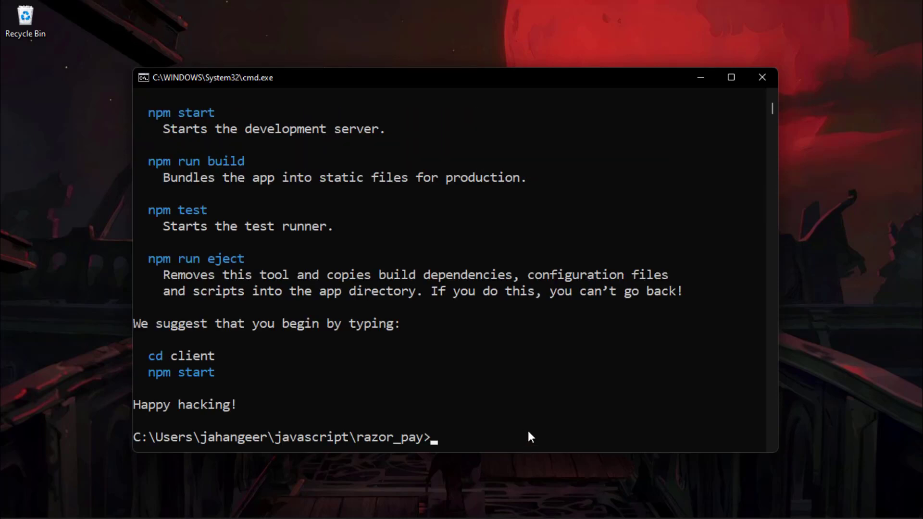
pyautogui.write('cd client')
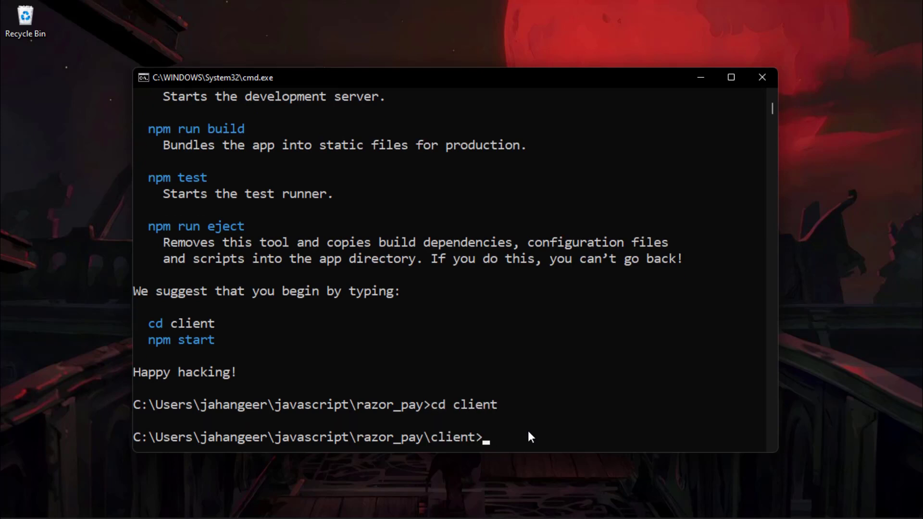
pyautogui.write('npm')
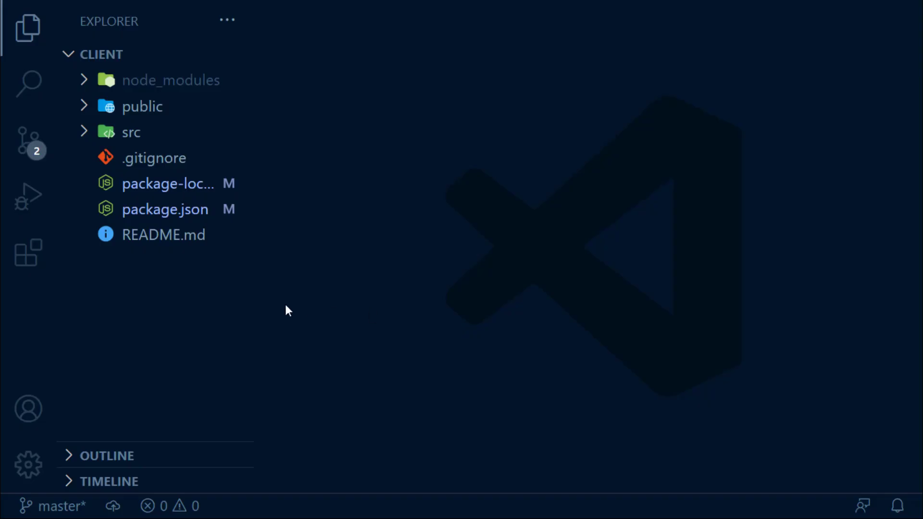
# Delete five unused public files, title the page 'Razorpay Demo', and add the checkout.js script.
pyautogui.click(142, 106)
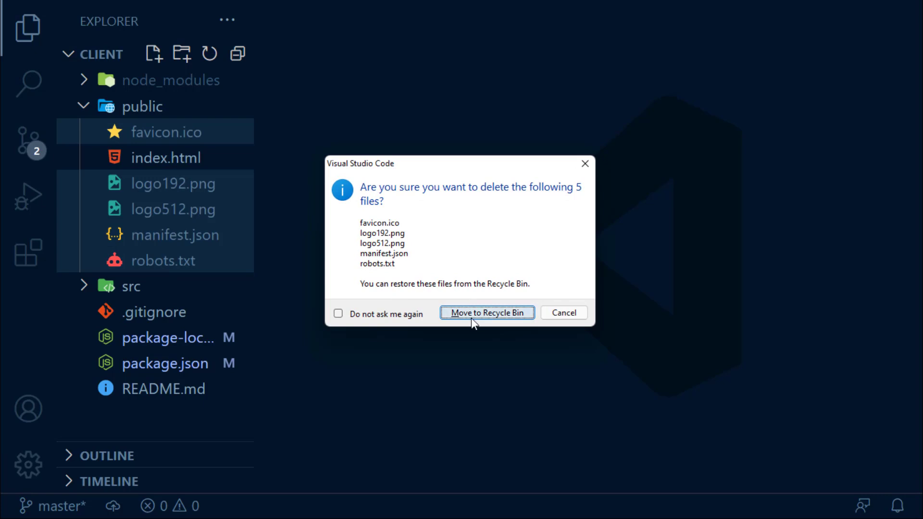
pyautogui.click(486, 313)
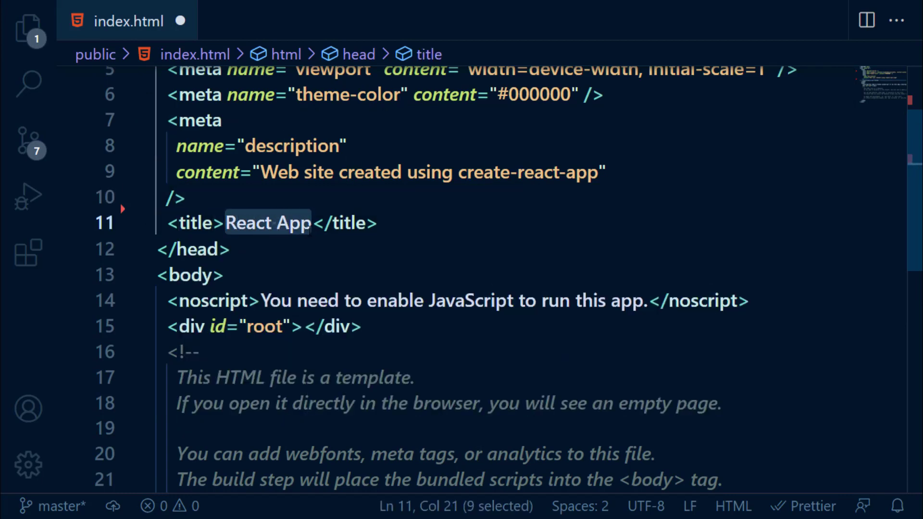
pyautogui.write('Razorpay Demo')
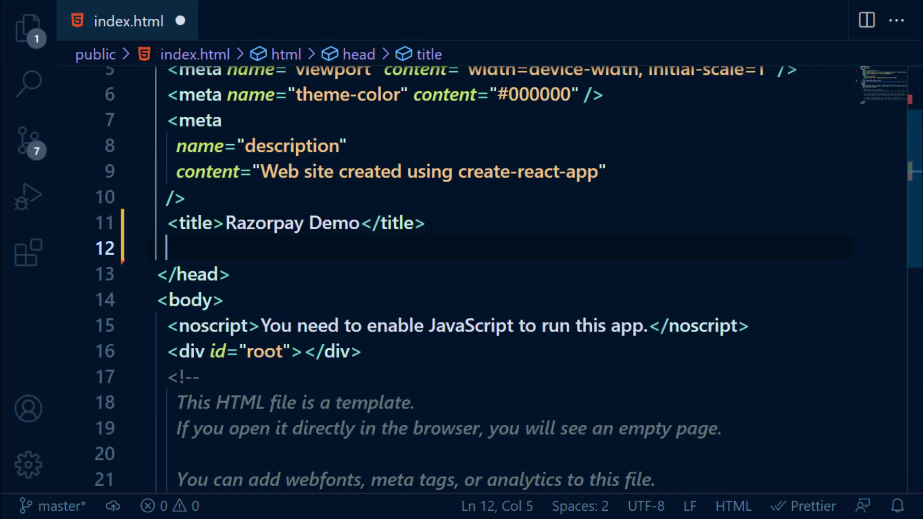
pyautogui.write('<script src="https://checkout.razorpay.com/v1/checkout.js"></script>')
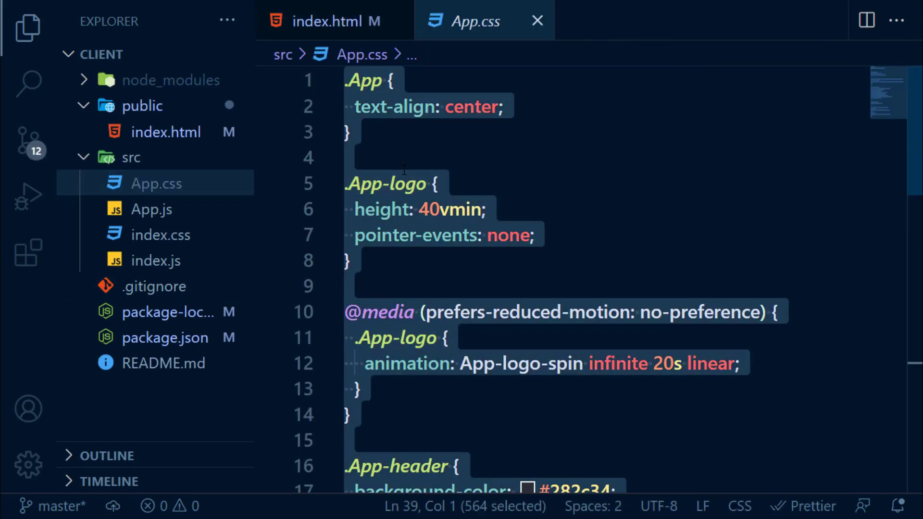
pyautogui.click(535, 20)
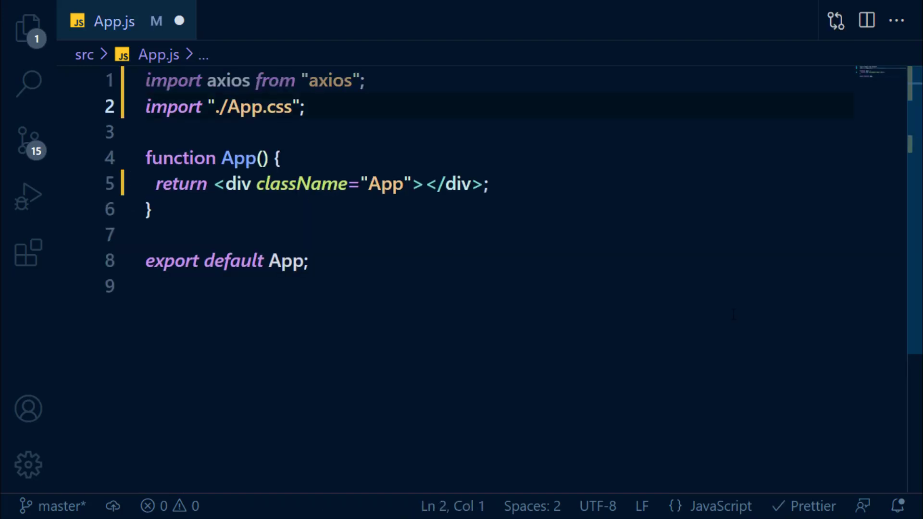
# Add book state for 'The Fault In Our Stars' by John Green, price 250, and render its card.
pyautogui.write('import { useState } from "react";')
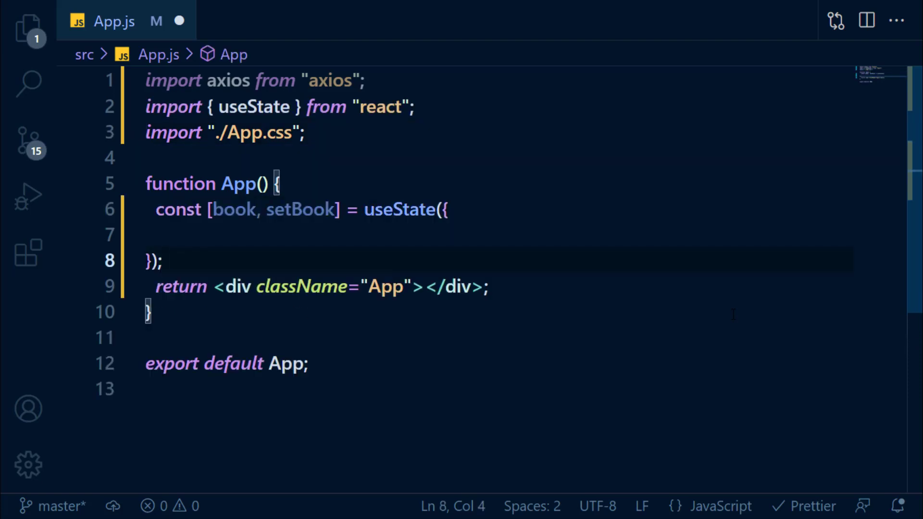
pyautogui.write('name: "The Fault In Our Stars",')
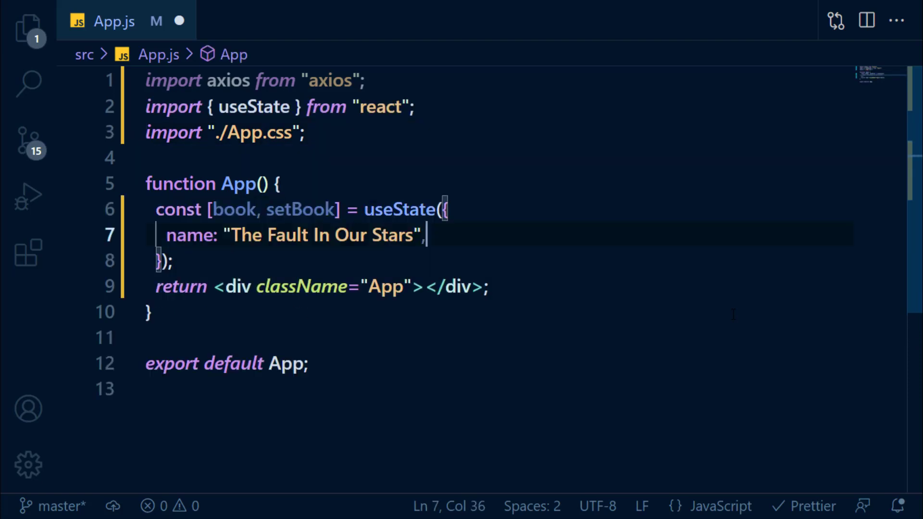
pyautogui.write('author: "John Green",')
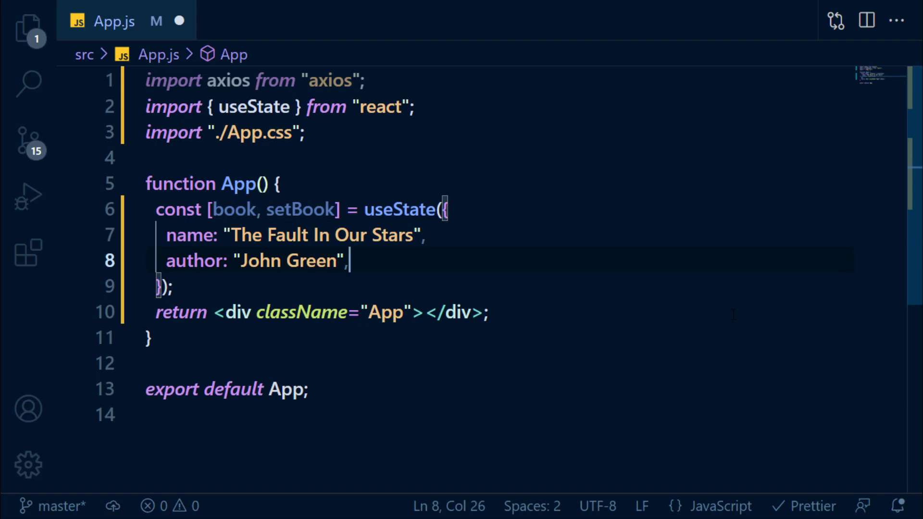
pyautogui.write('img: "https://images-na.ssl-images-amazon.com/images/I/817tHNcyAgL.jpg",')
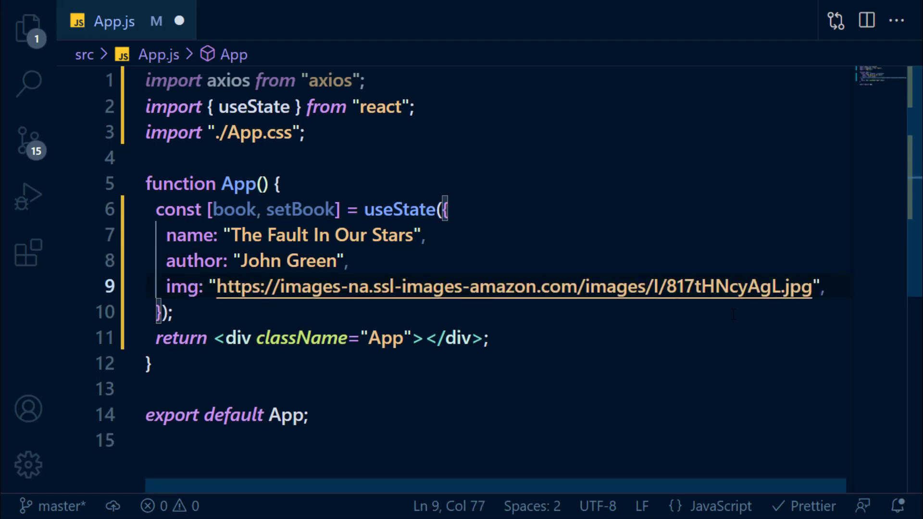
pyautogui.write('price: 250,')
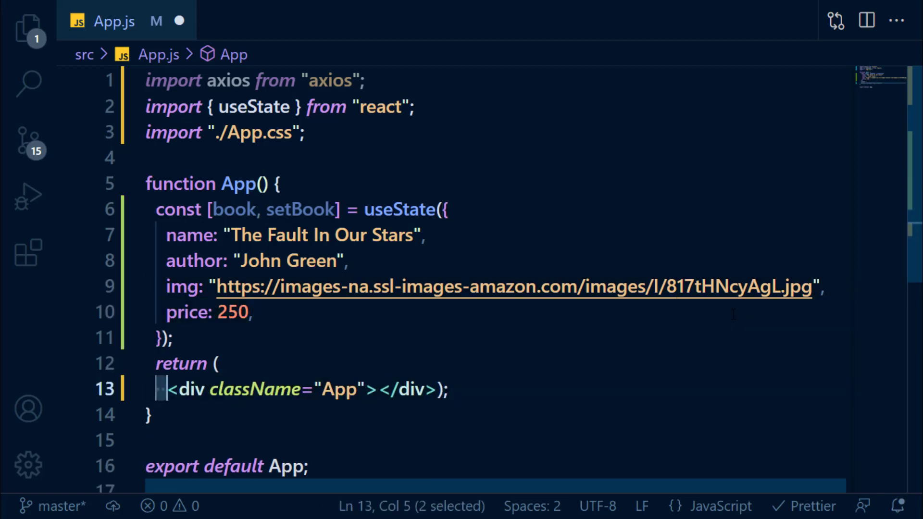
pyautogui.press('Enter')
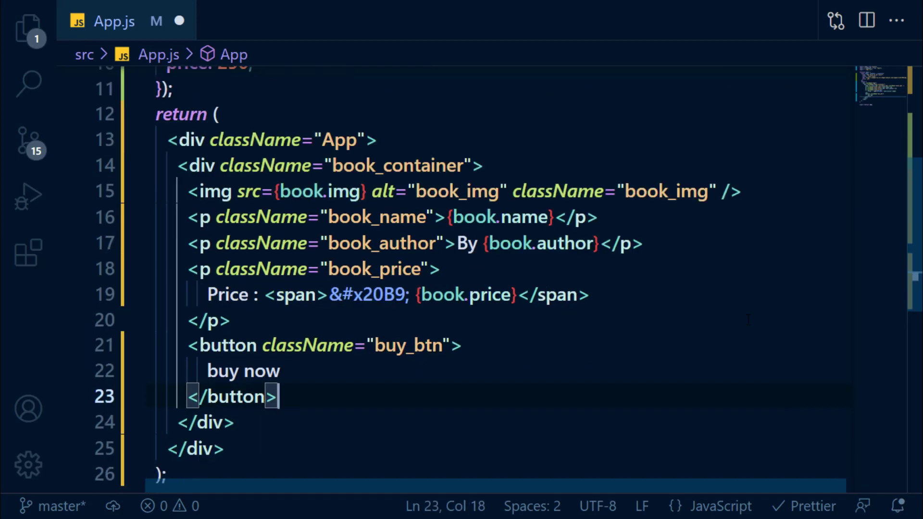
pyautogui.scroll(-3)
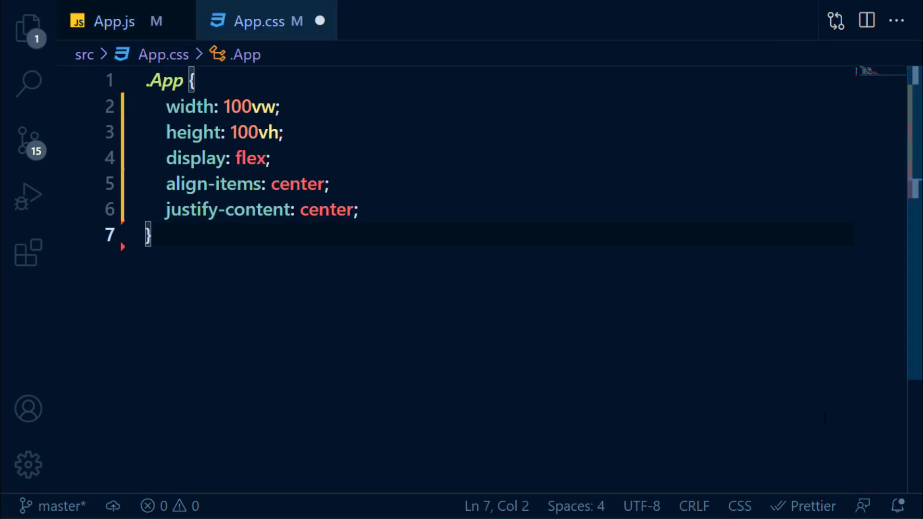
# In App.css, add the .App flex-centering rule and book_img width, height, object-fit and rounded corners.
pyautogui.press('Enter')
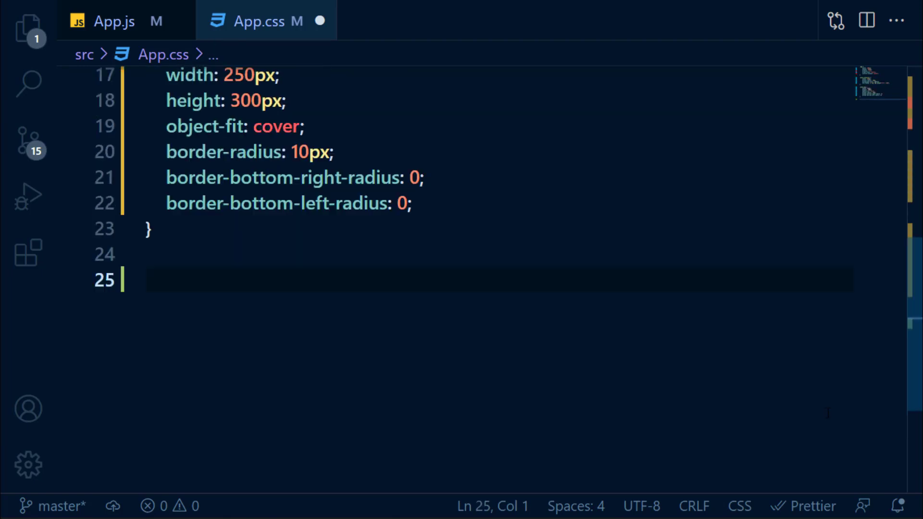
pyautogui.scroll(-3)
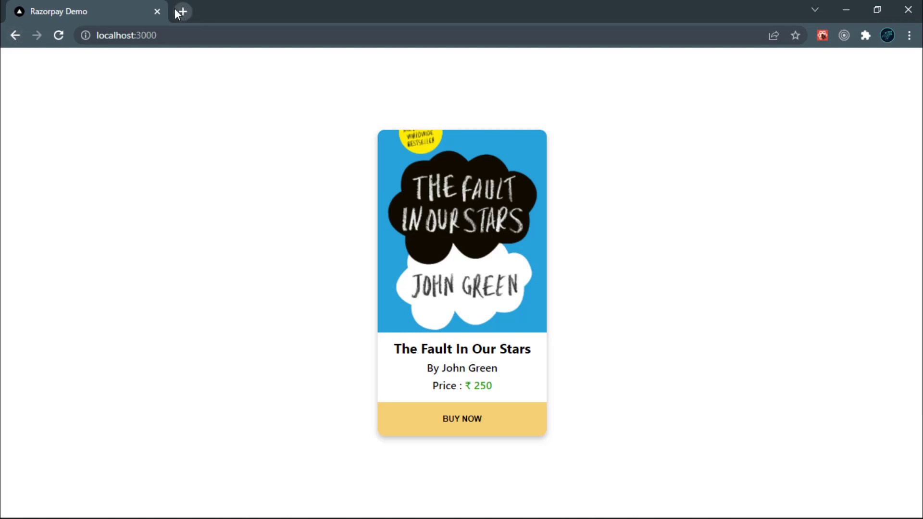
# Check the styled 'The Fault In Our Stars' book card on localhost:3000.
pyautogui.click(57, 35)
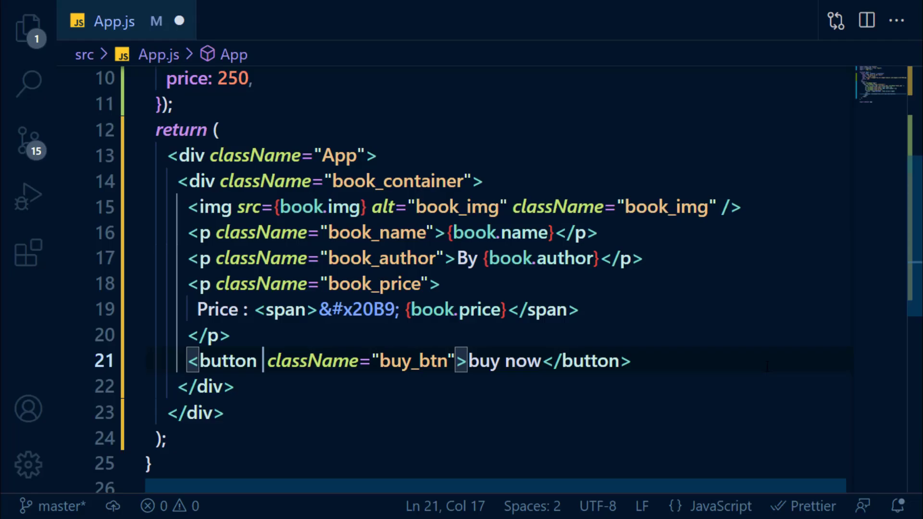
# Wire the button to handlePayment, which posts book.price to localhost:8080/api/payment/orders and logs data.
pyautogui.write('onClick={handlePayment}')
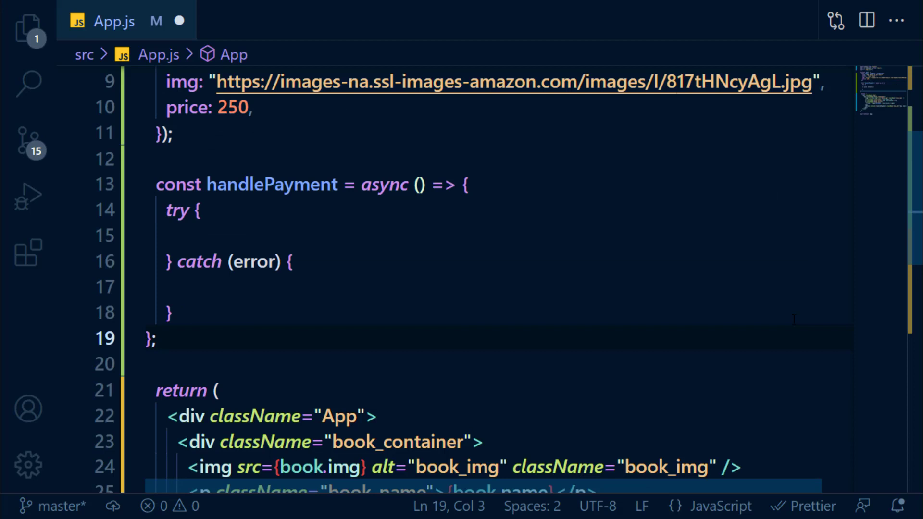
pyautogui.write('console.log(error);')
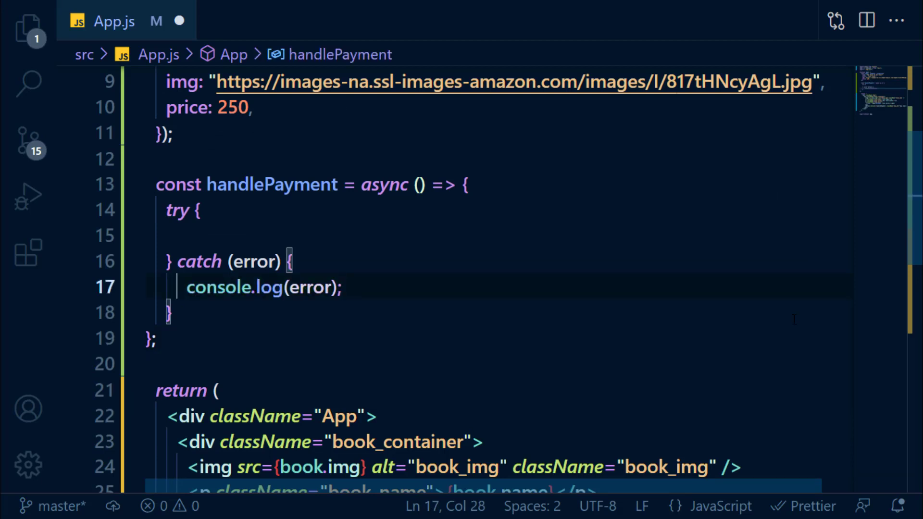
pyautogui.write('const orderUrl = "http://localhost:8080/api/payment/orders";')
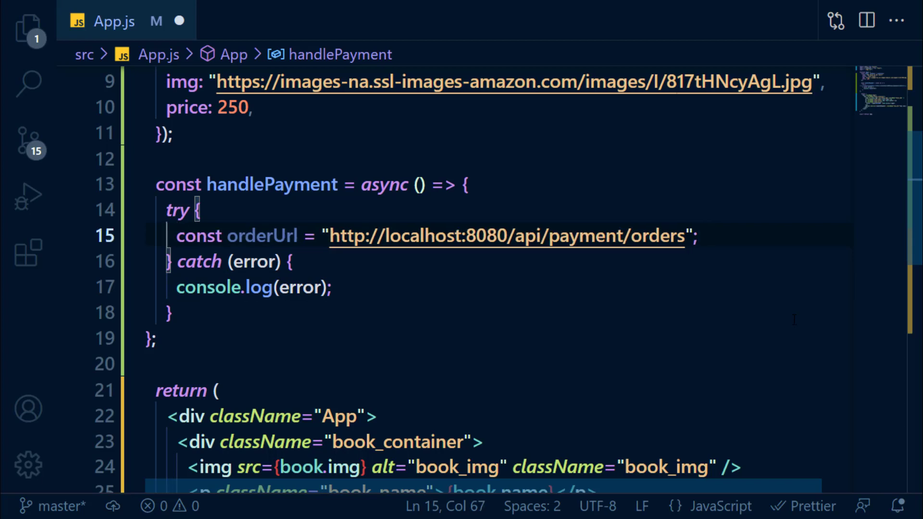
pyautogui.write('const { data } = await axios.post(orderUrl, { amount: book.price });')
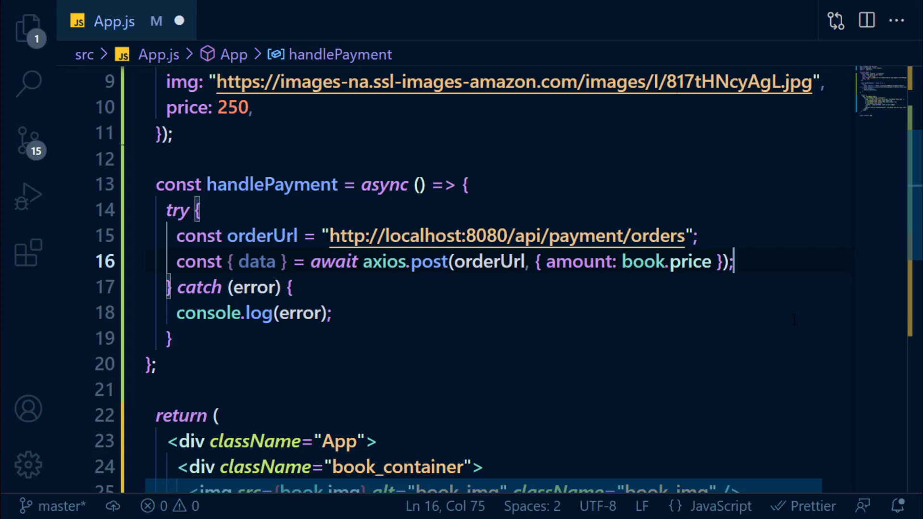
pyautogui.write('console.log(data);')
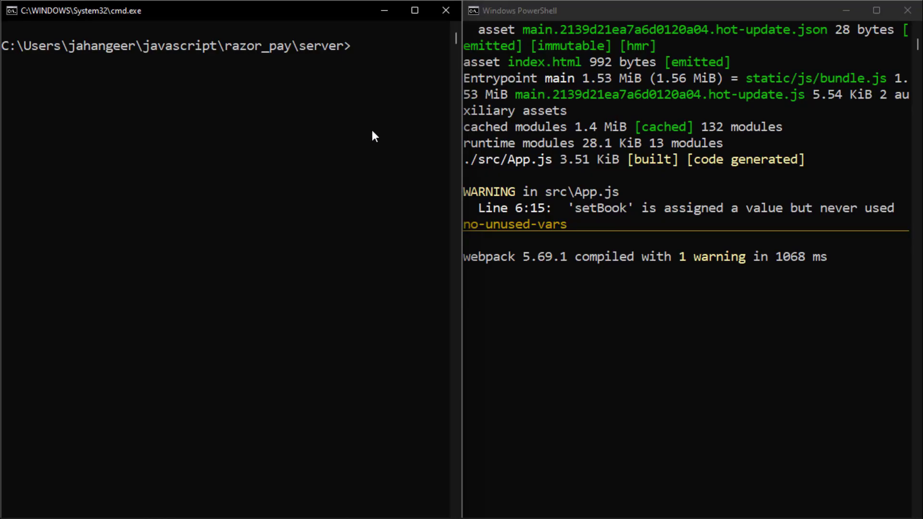
# Start the payment server with node index.js from the server folder.
pyautogui.write('node ind')
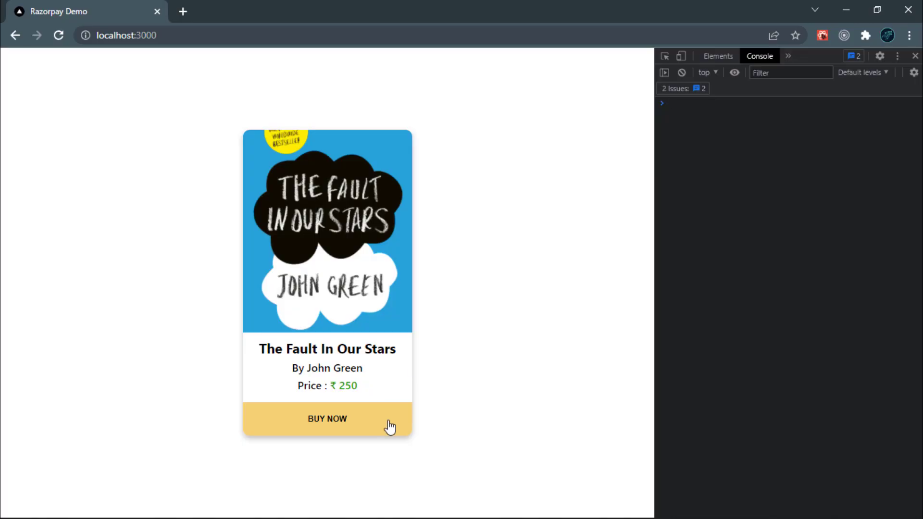
# Click BUY NOW and expand the logged response to view the order details.
pyautogui.click(328, 418)
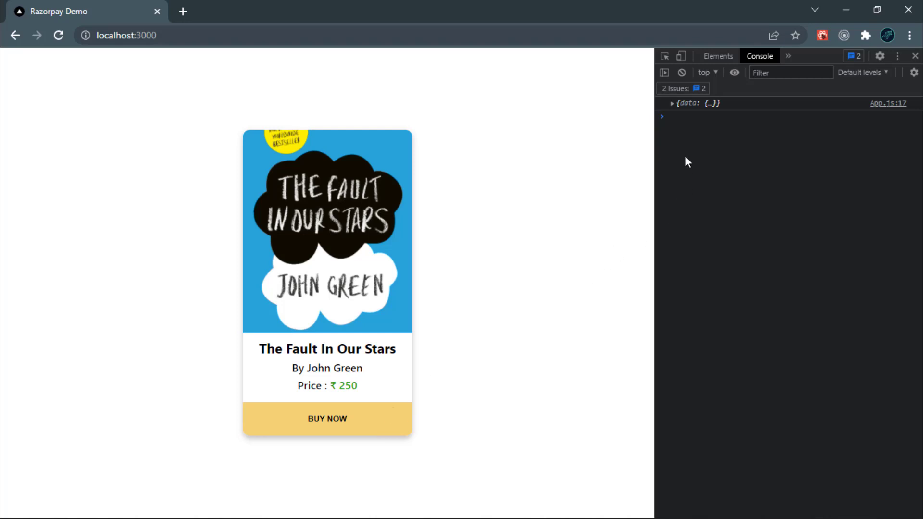
pyautogui.click(671, 102)
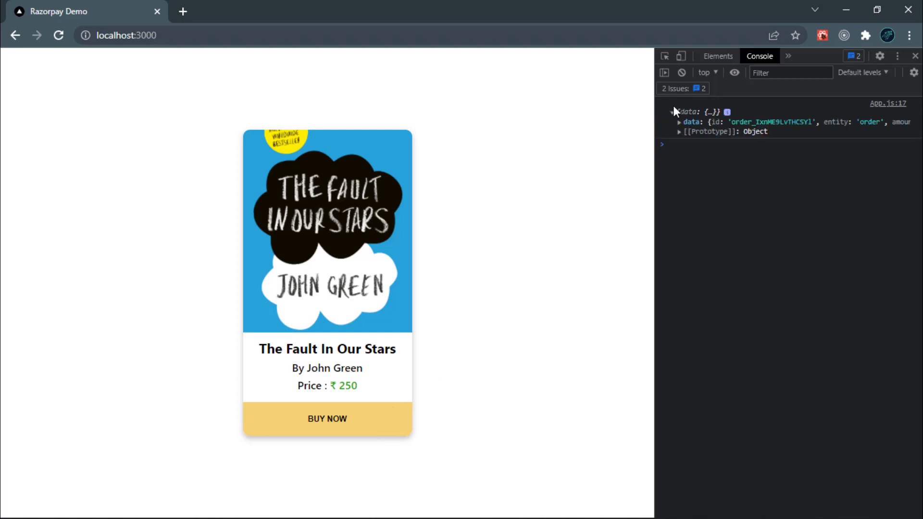
pyautogui.click(678, 113)
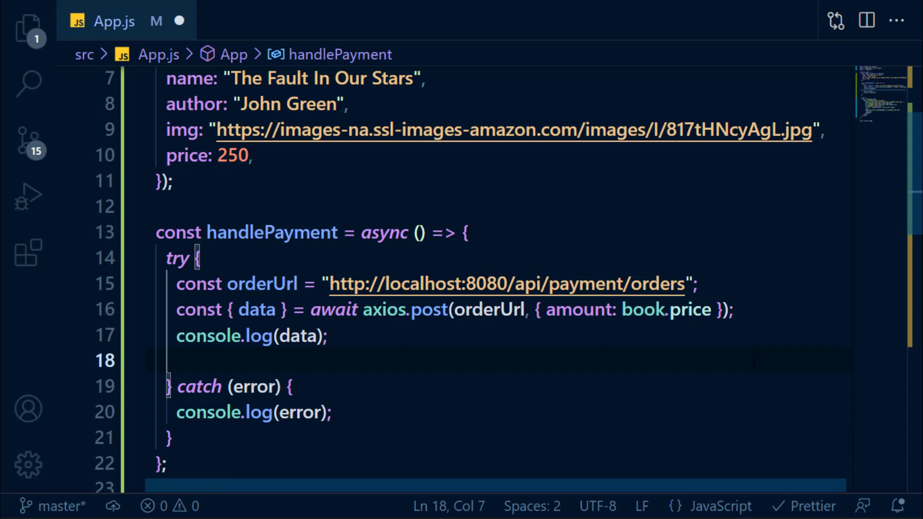
# Call initPayment(data.data) and define checkout options with key, data.amount, book.img and data.id.
pyautogui.write('initPayment(data.data);')
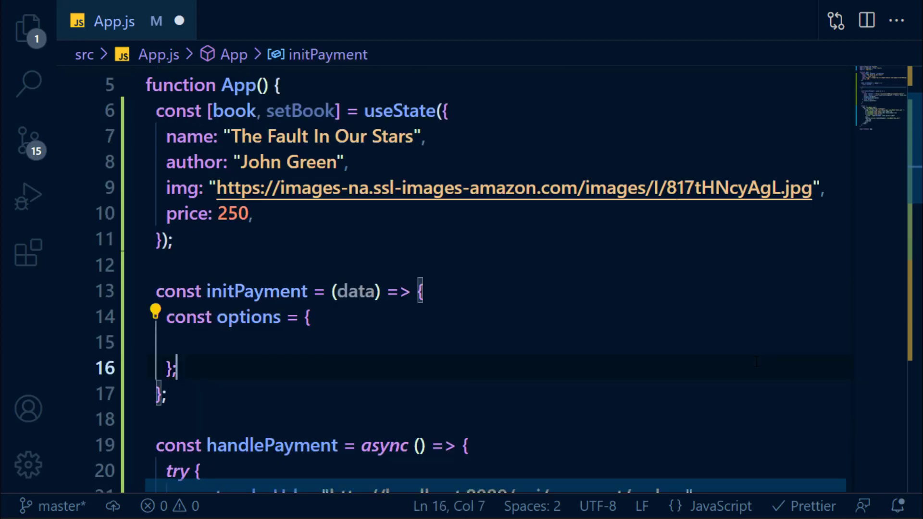
pyautogui.write('key: "*************",')
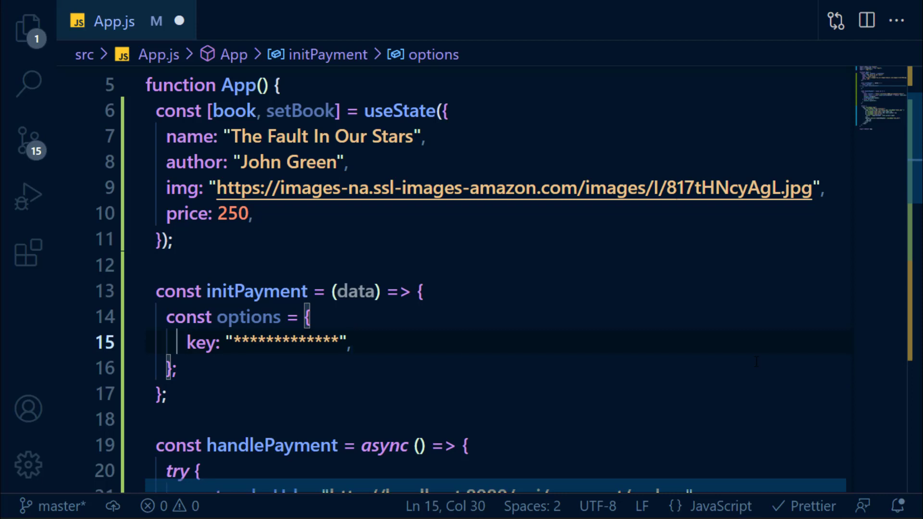
pyautogui.write('amount: data.amount,')
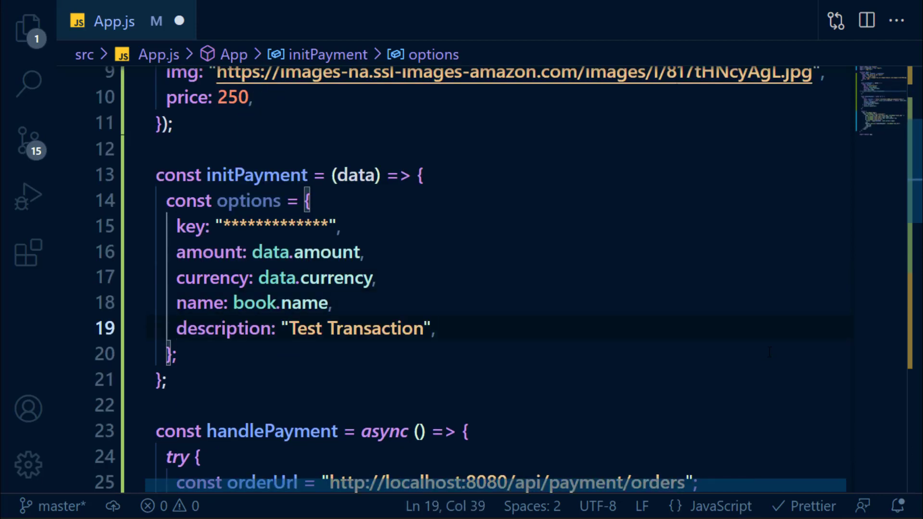
pyautogui.write('image: book.img,')
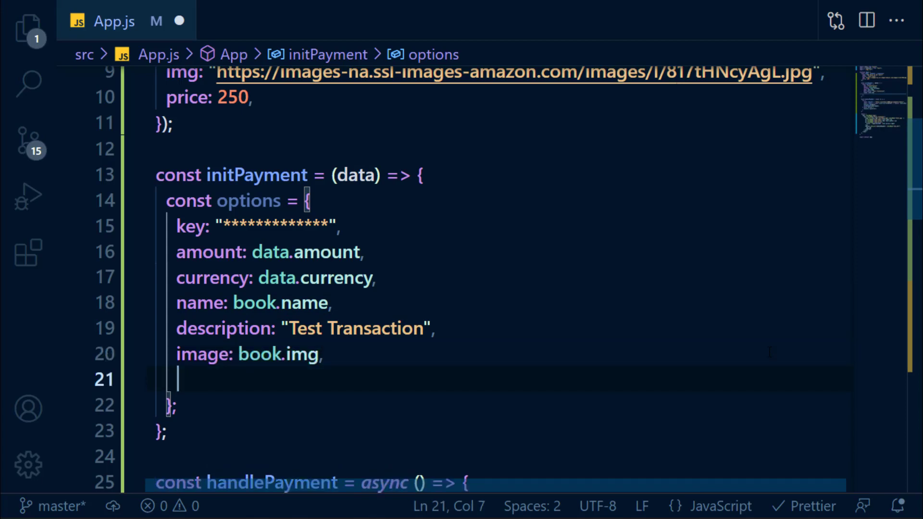
pyautogui.write('order_id: data.id,')
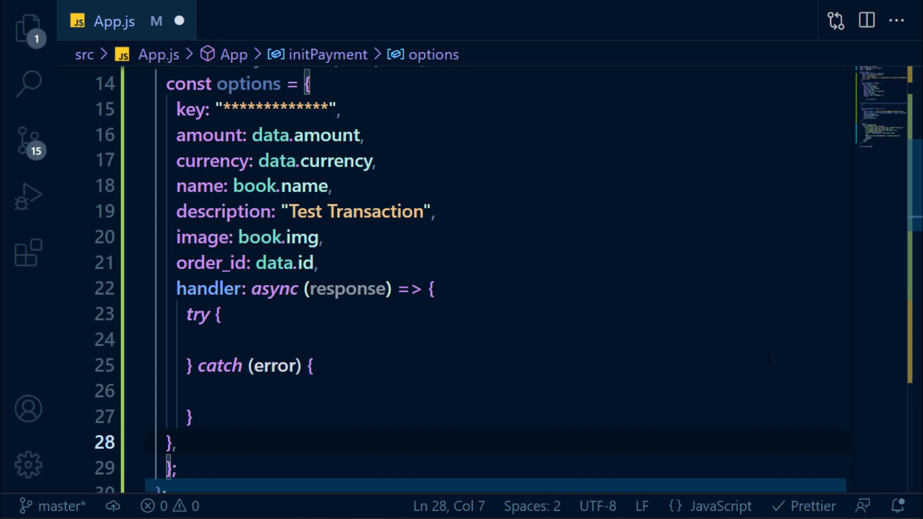
# Add a handler posting the response to /api/payment/verify, then create and open window.Razorpay.
pyautogui.write('console.log(error);')
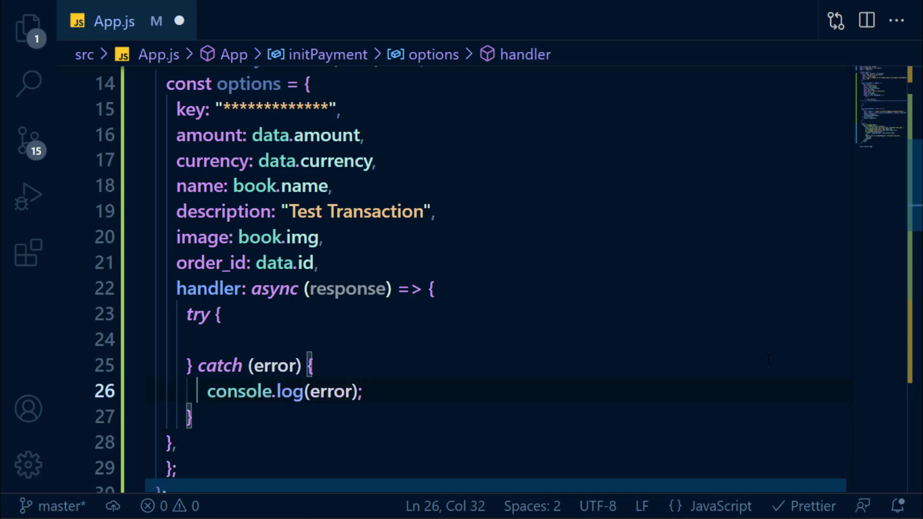
pyautogui.write('const verifyUrl = "http://localhost:8080/api/payment/verify";')
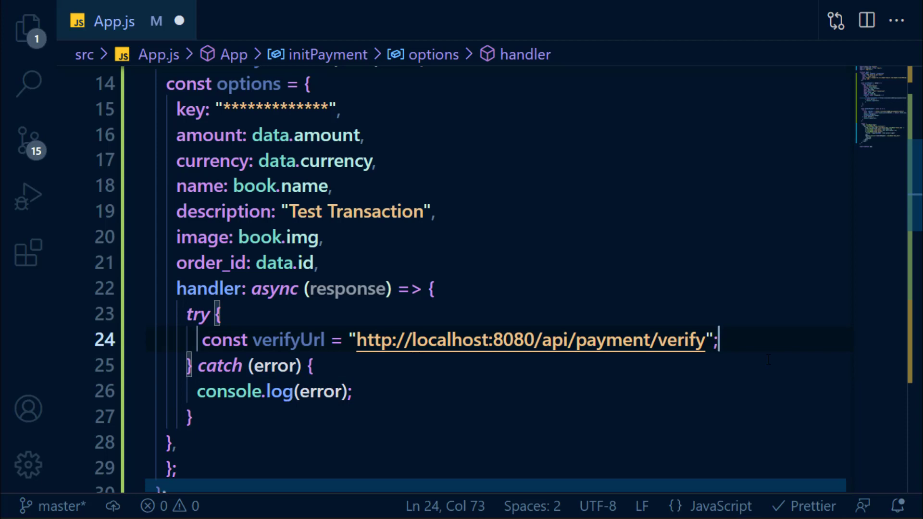
pyautogui.write('const { data } = await axios.post(verifyUrl, response);')
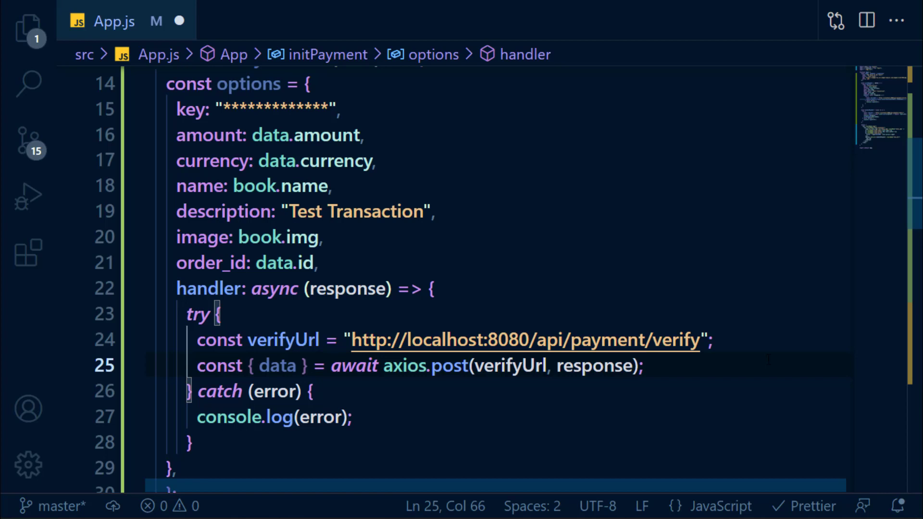
pyautogui.press('Enter')
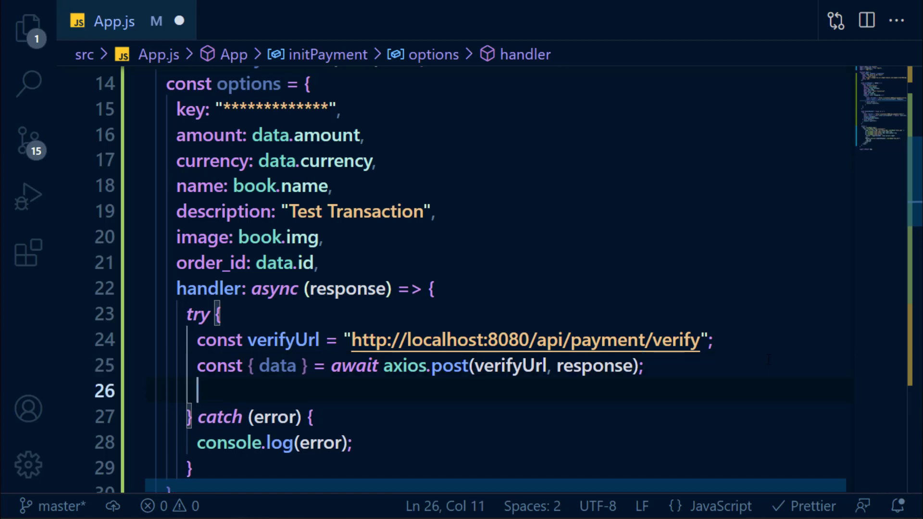
pyautogui.write('console.log(data);')
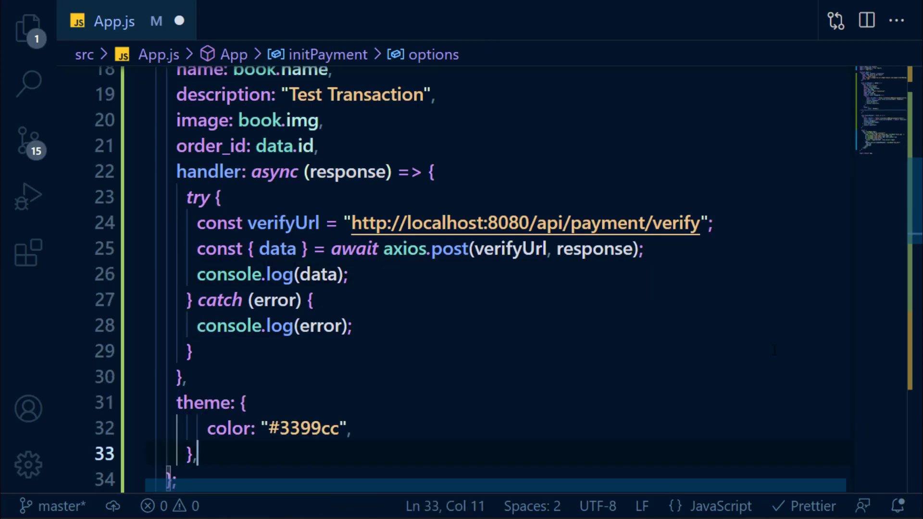
pyautogui.scroll(-3)
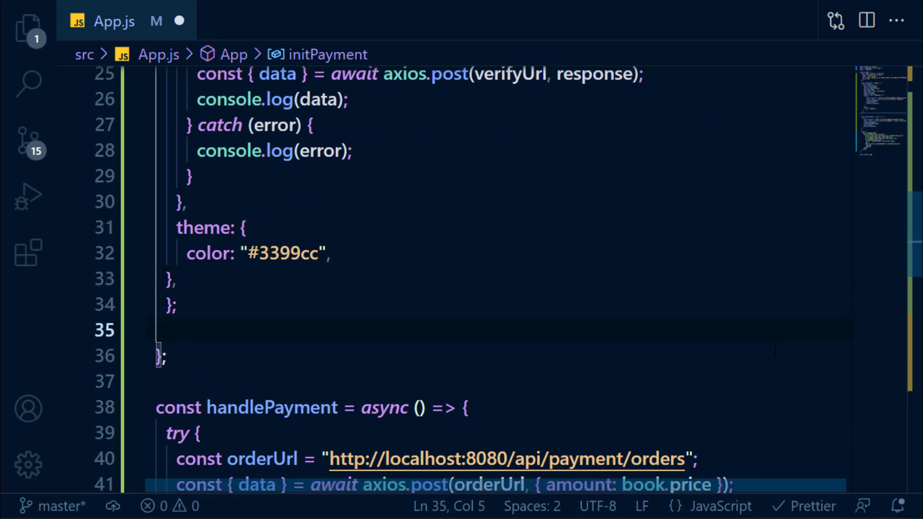
pyautogui.write('const rzp1 = new window.Razorpay(options);')
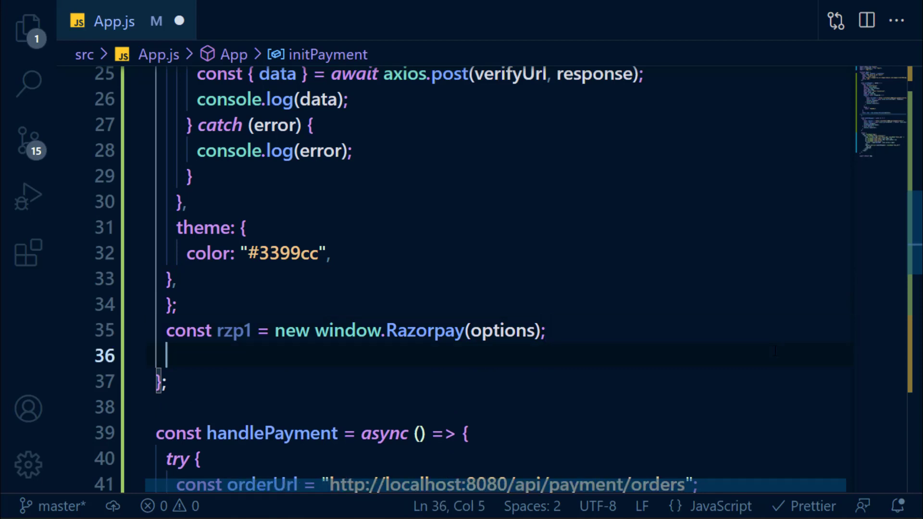
pyautogui.write('rzp1.open();')
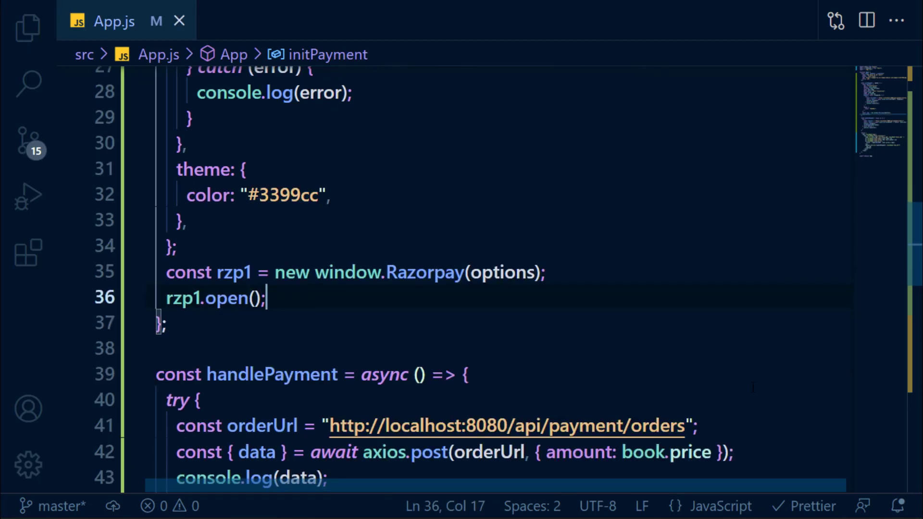